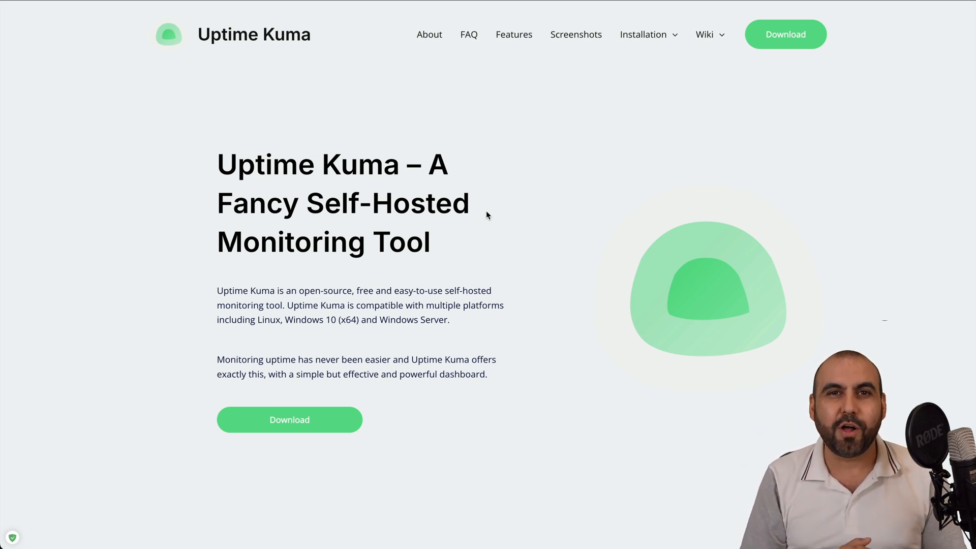
# Step: Scroll through the hPanel VPS overview before moving to the Hostinger homepage
pyautogui.scroll(-3)
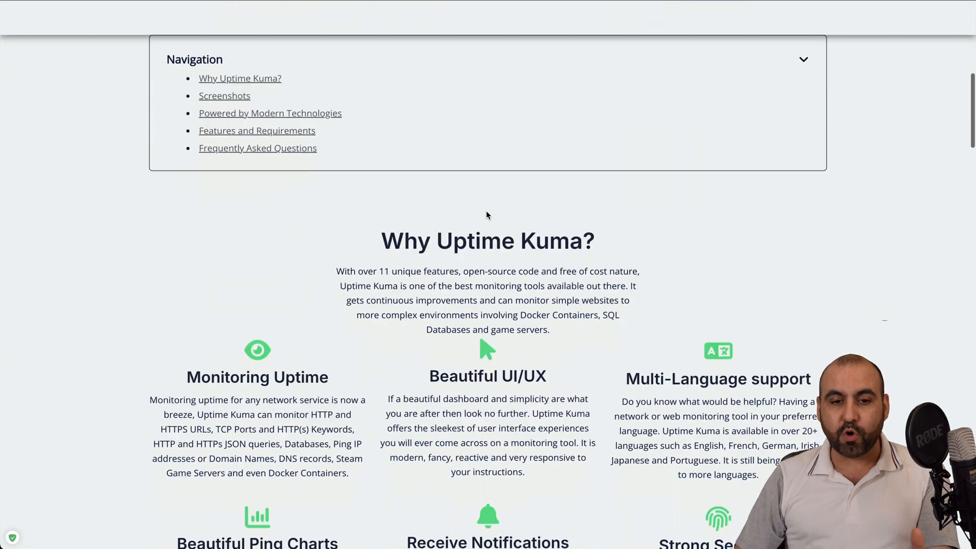
pyautogui.scroll(-3)
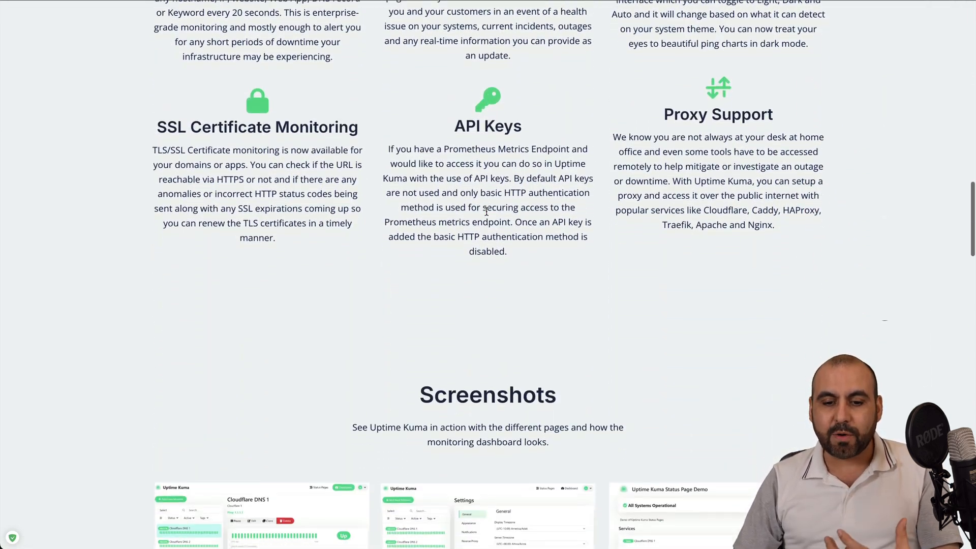
pyautogui.scroll(-3)
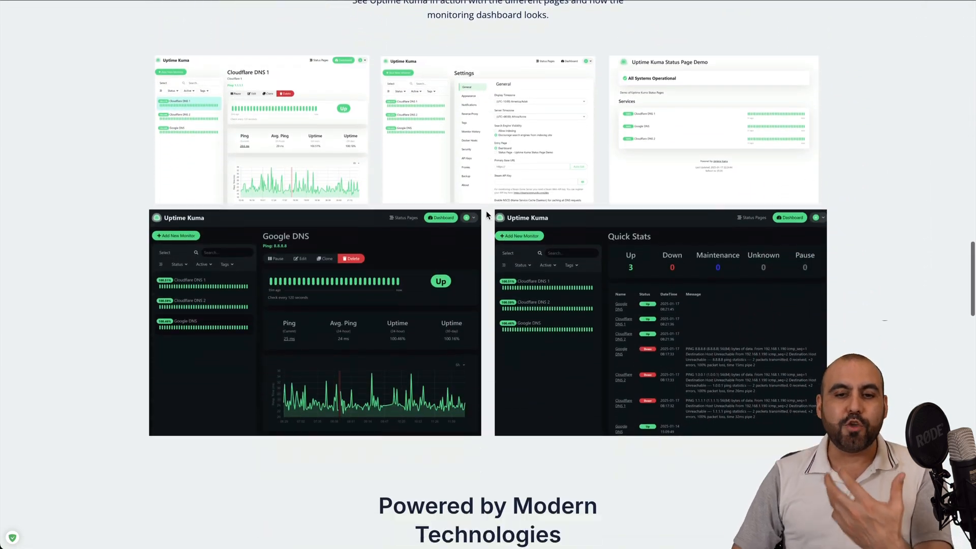
pyautogui.scroll(-3)
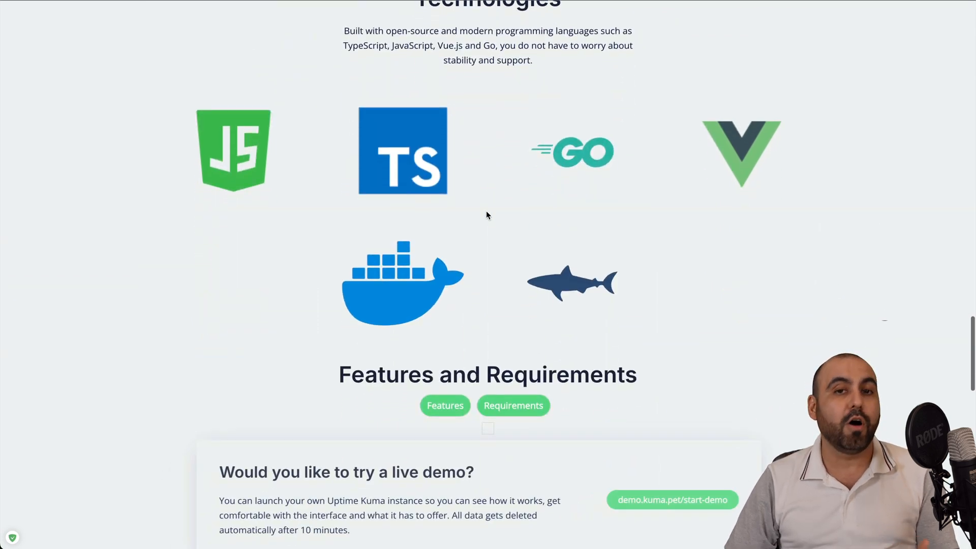
pyautogui.scroll(3)
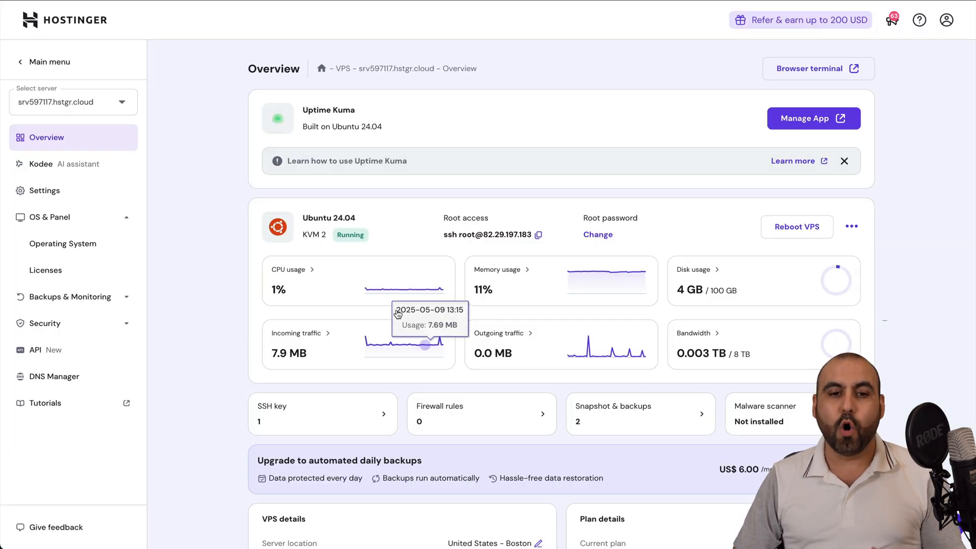
pyautogui.moveTo(437, 193)
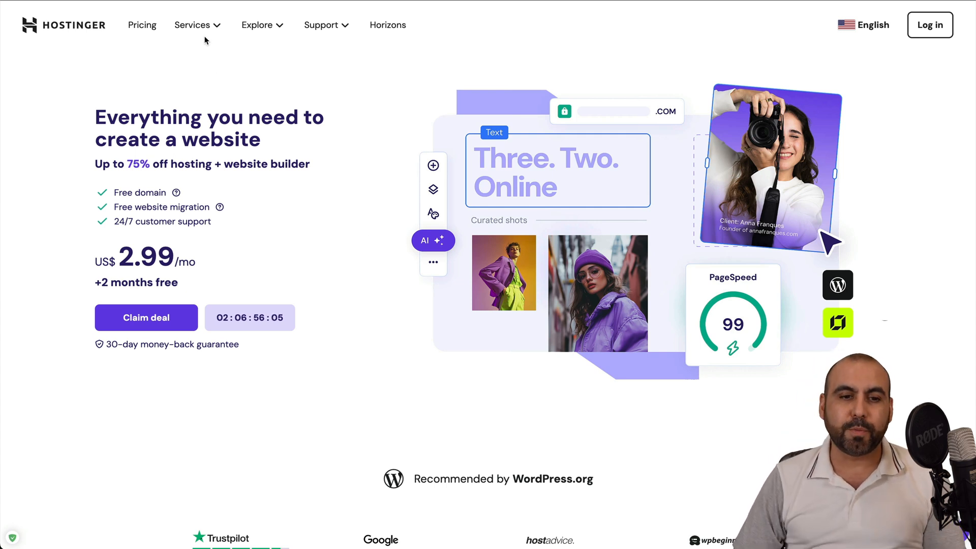
# Step: Reach the VPS hosting plans page from the Services menu and view the plan cards
pyautogui.click(191, 24)
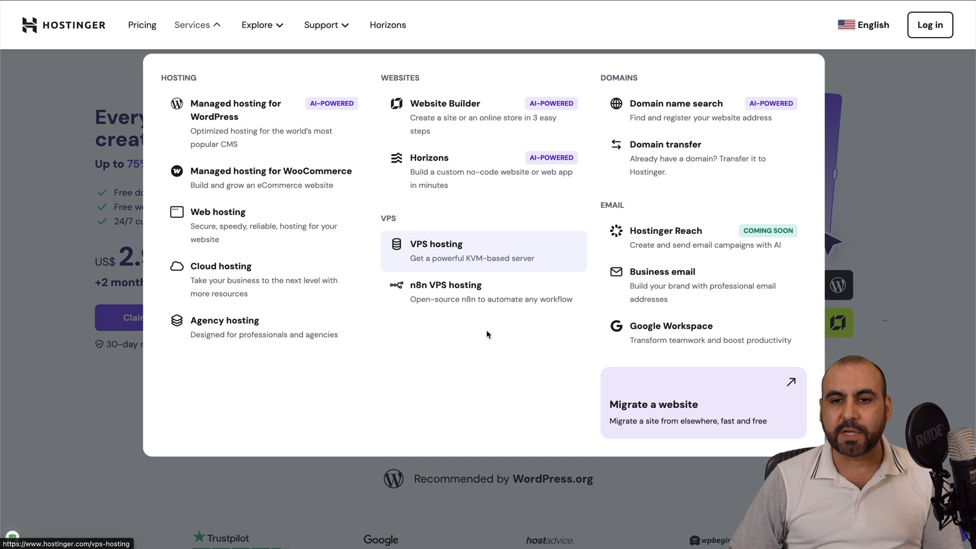
pyautogui.click(435, 244)
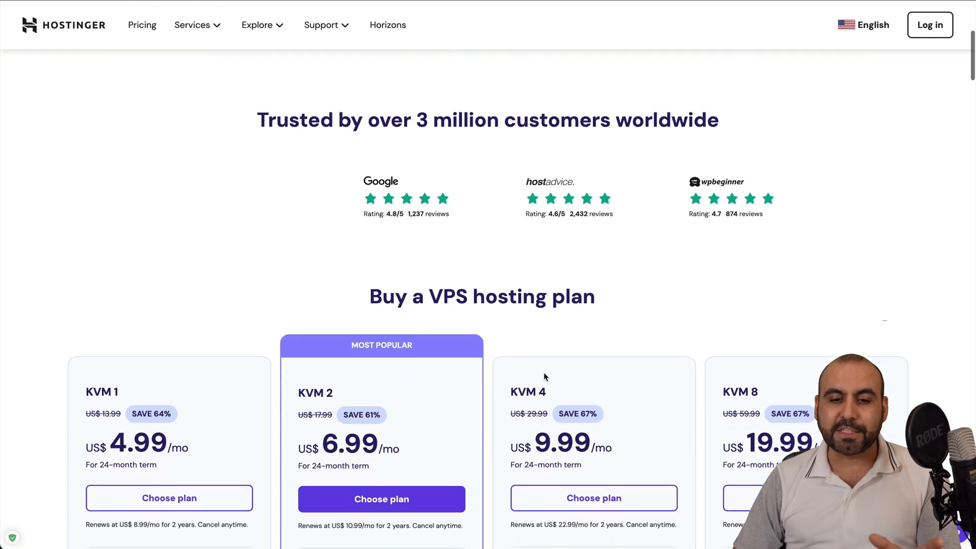
pyautogui.scroll(-3)
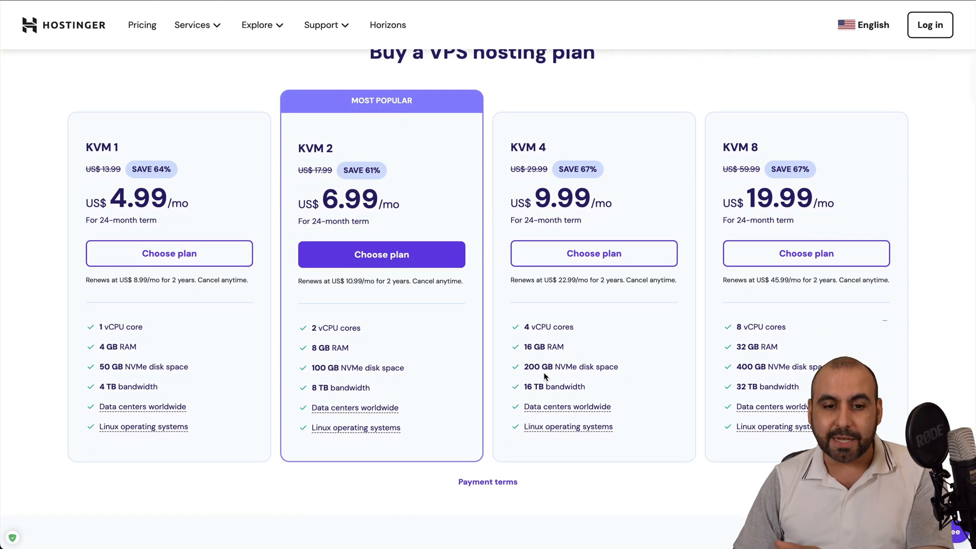
pyautogui.moveTo(122, 186)
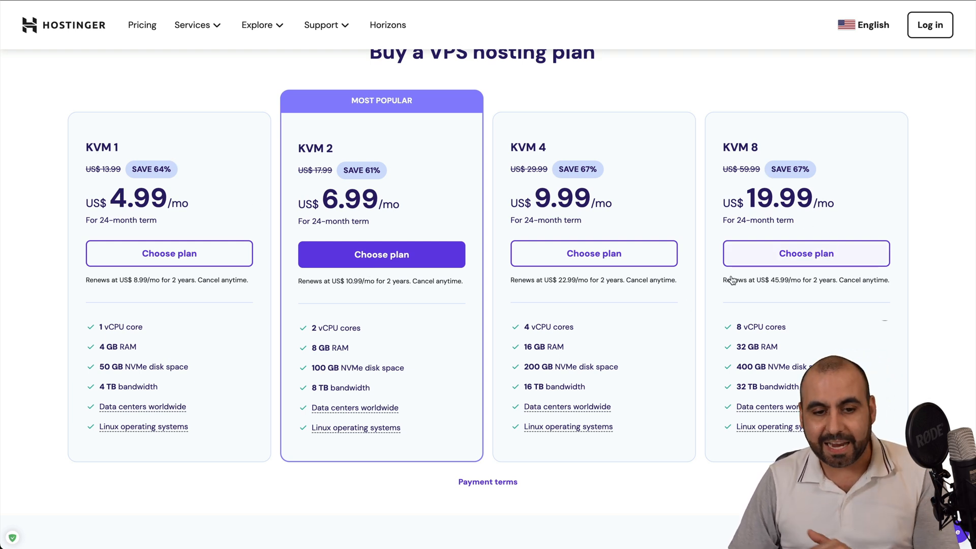
pyautogui.moveTo(666, 345)
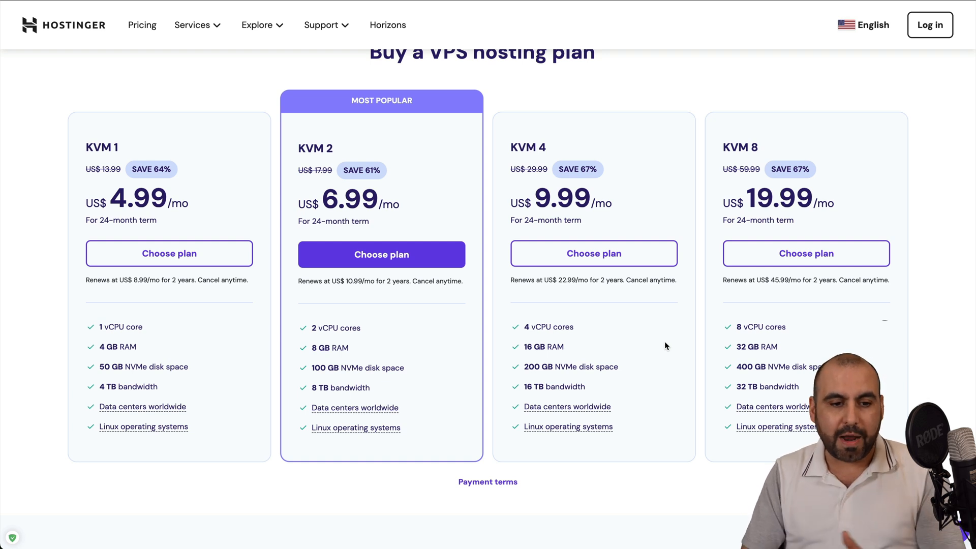
pyautogui.moveTo(344, 433)
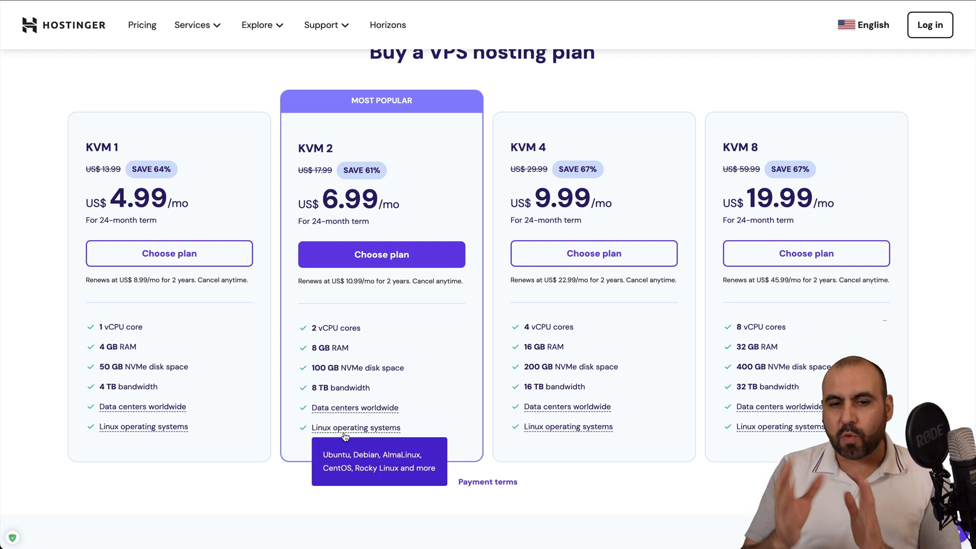
pyautogui.moveTo(352, 155)
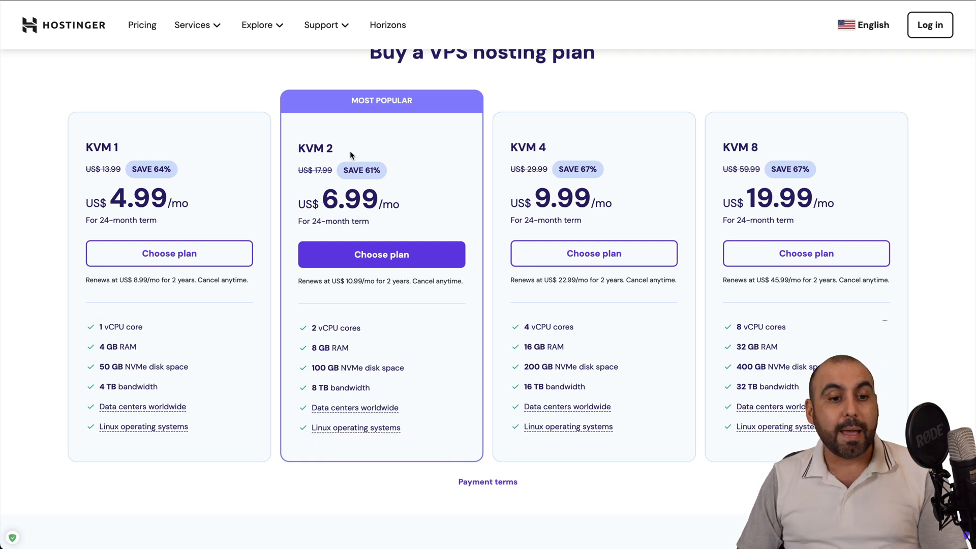
pyautogui.moveTo(175, 146)
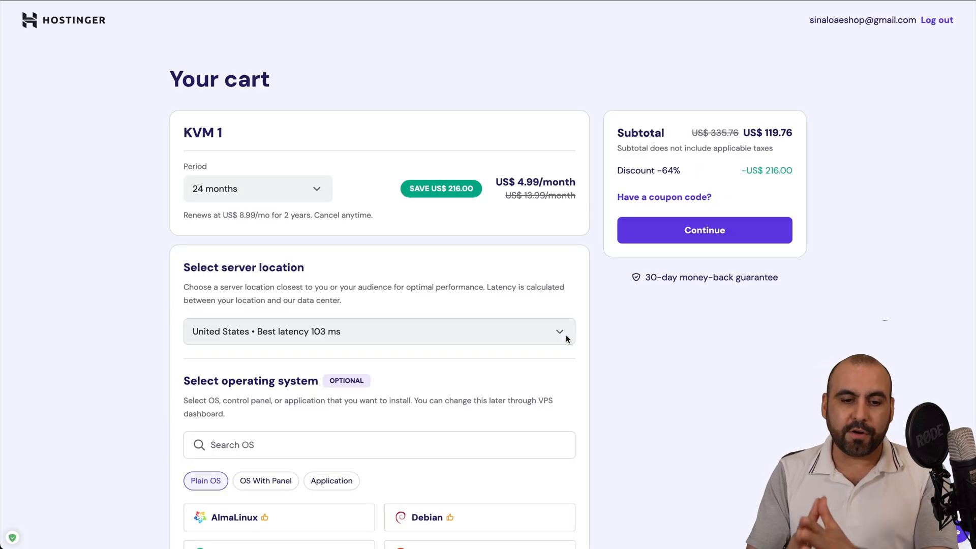
# Step: Keep the 24-month billing period and check the US$ 119.76 subtotal
pyautogui.click(259, 190)
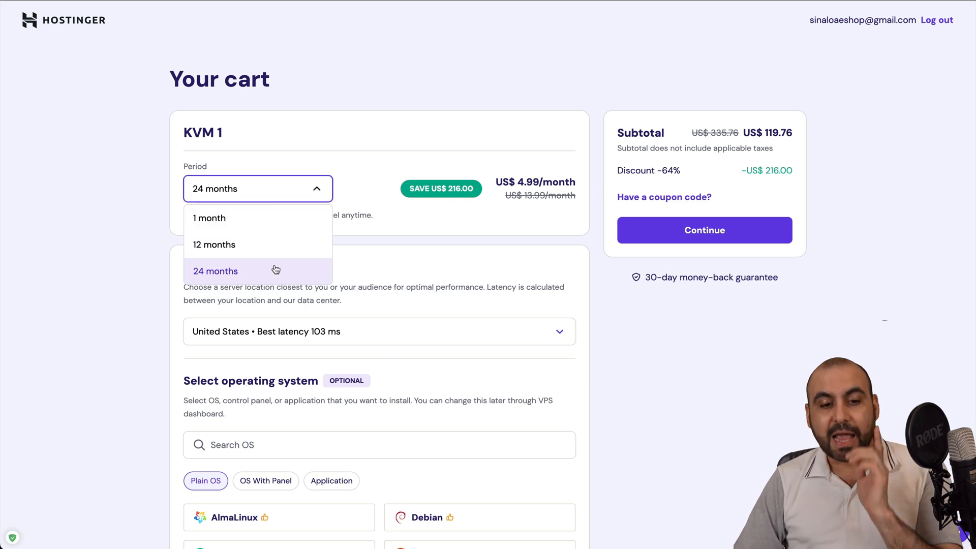
pyautogui.click(216, 270)
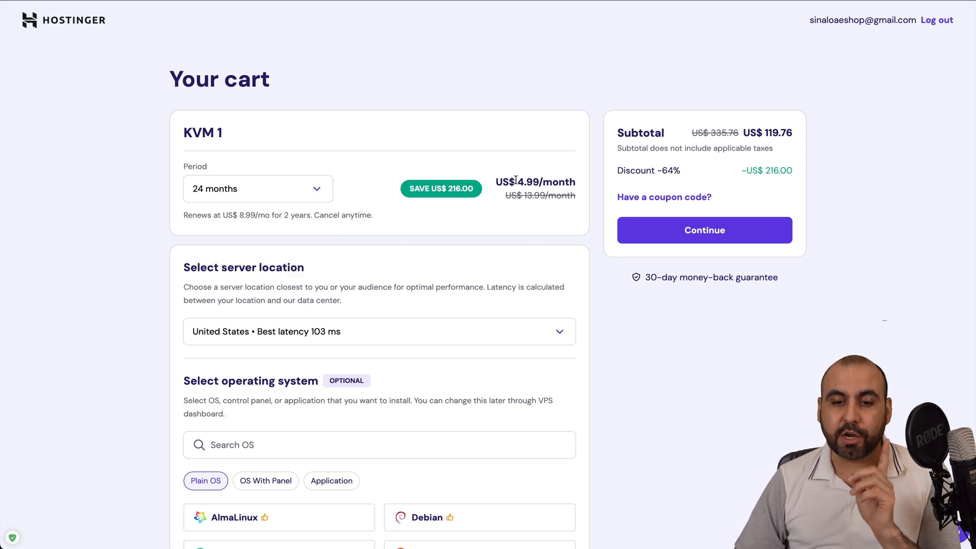
pyautogui.moveTo(481, 259)
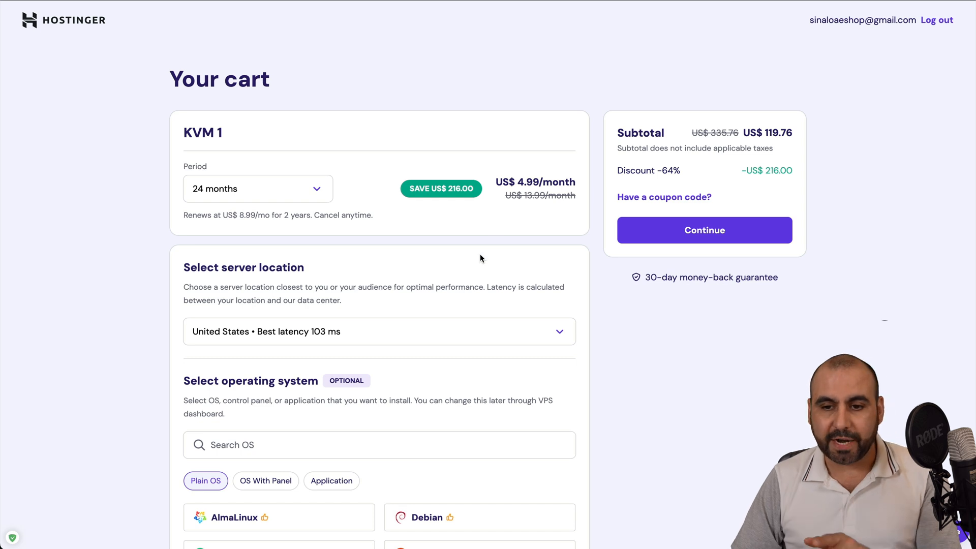
pyautogui.moveTo(696, 168)
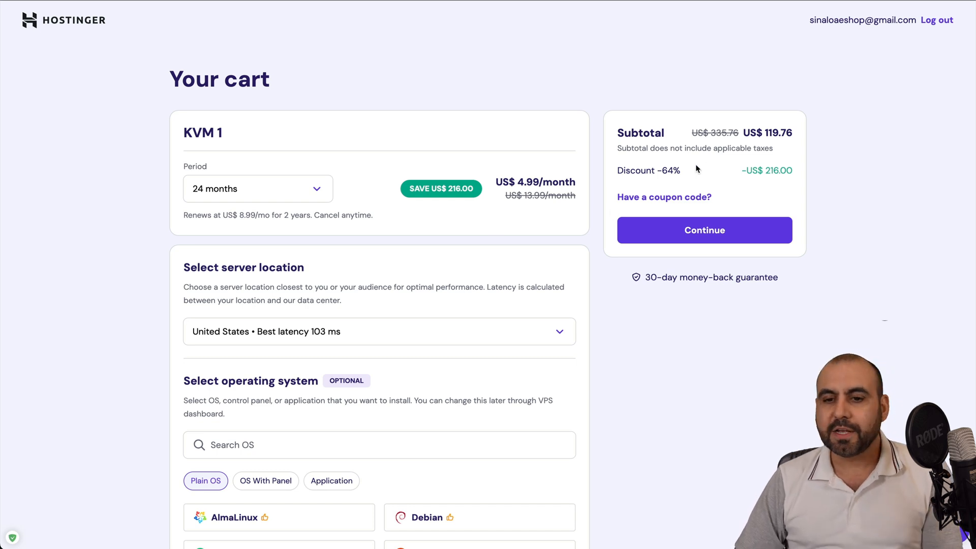
pyautogui.doubleClick(778, 132)
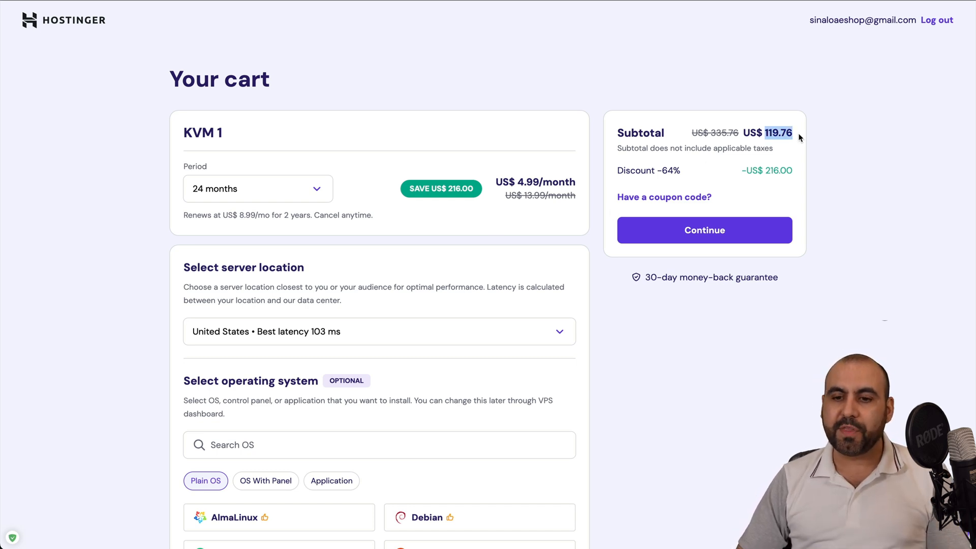
# Step: Apply the SAASMASTER coupon, lowering the subtotal to US$ 107.78
pyautogui.click(665, 197)
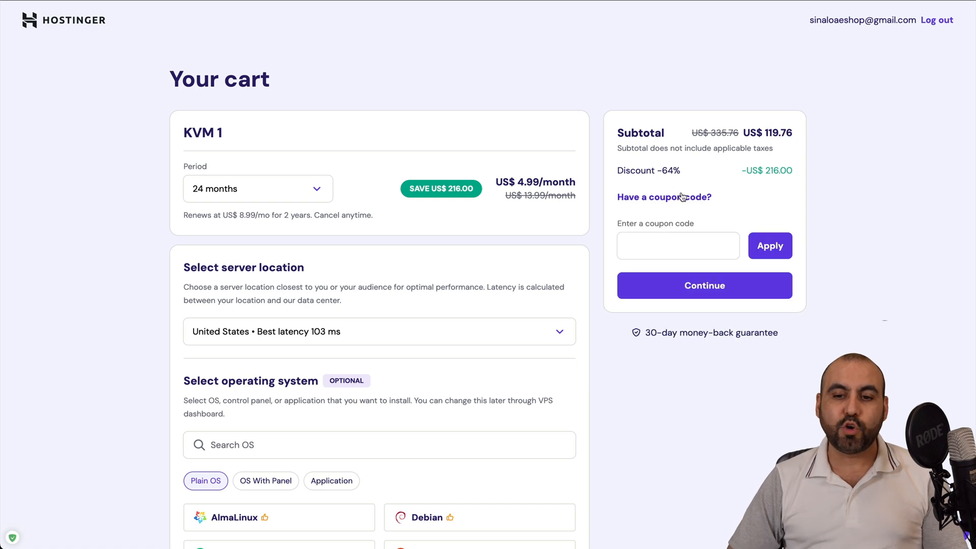
pyautogui.write('SAASMAST')
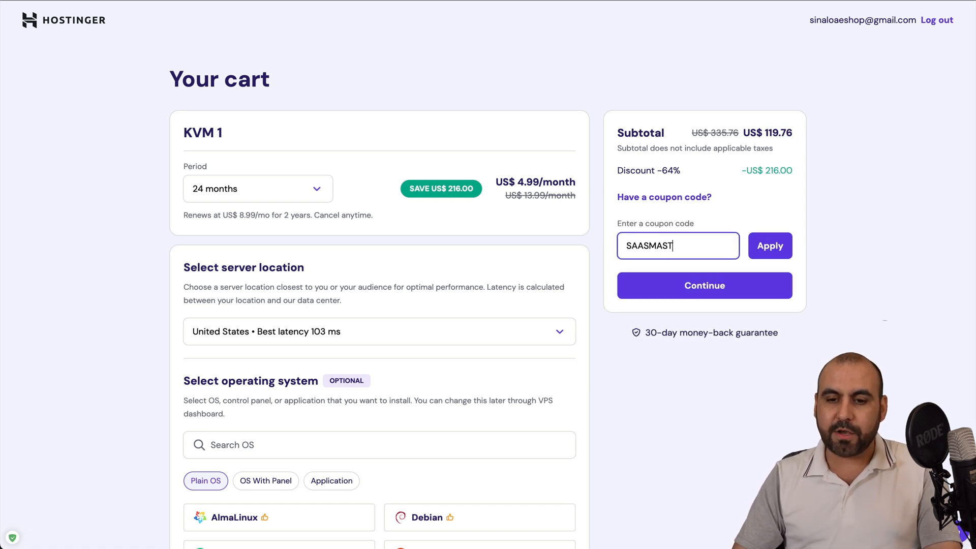
pyautogui.click(771, 245)
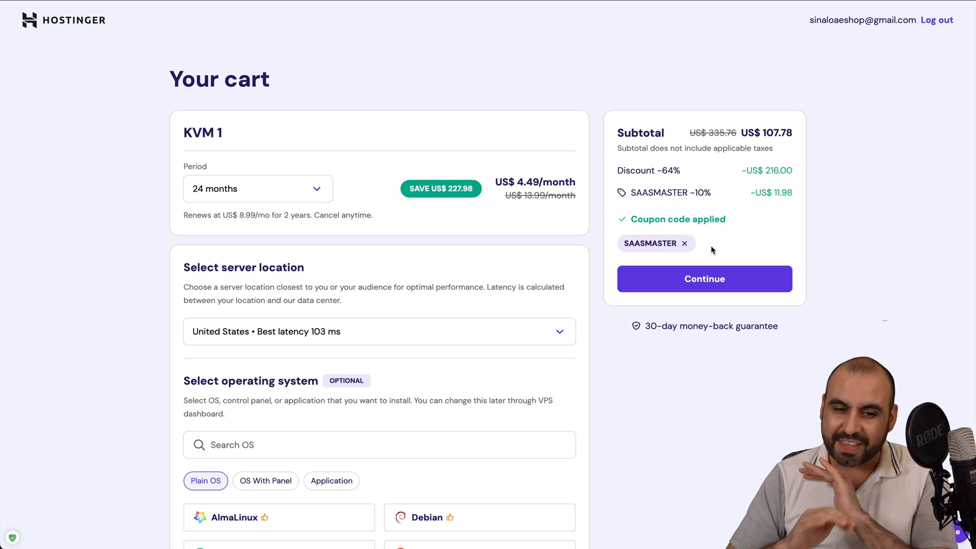
pyautogui.scroll(-3)
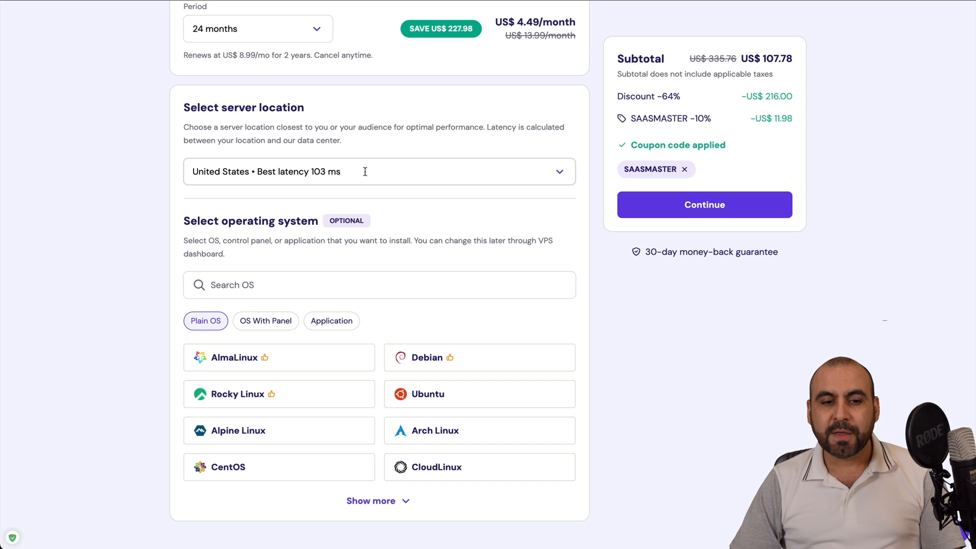
# Step: Pick Uptime Kuma from the Application images as the server's software and confirm it
pyautogui.click(373, 171)
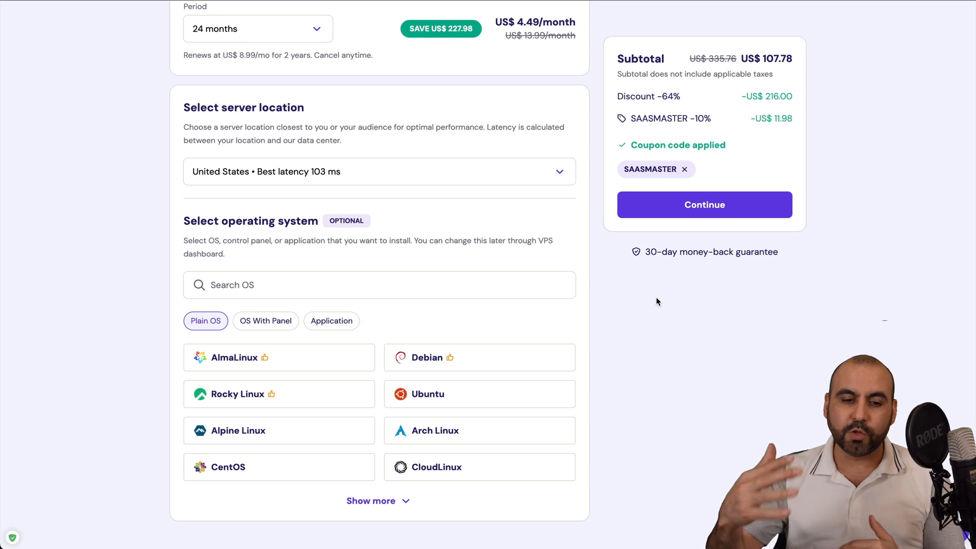
pyautogui.scroll(-3)
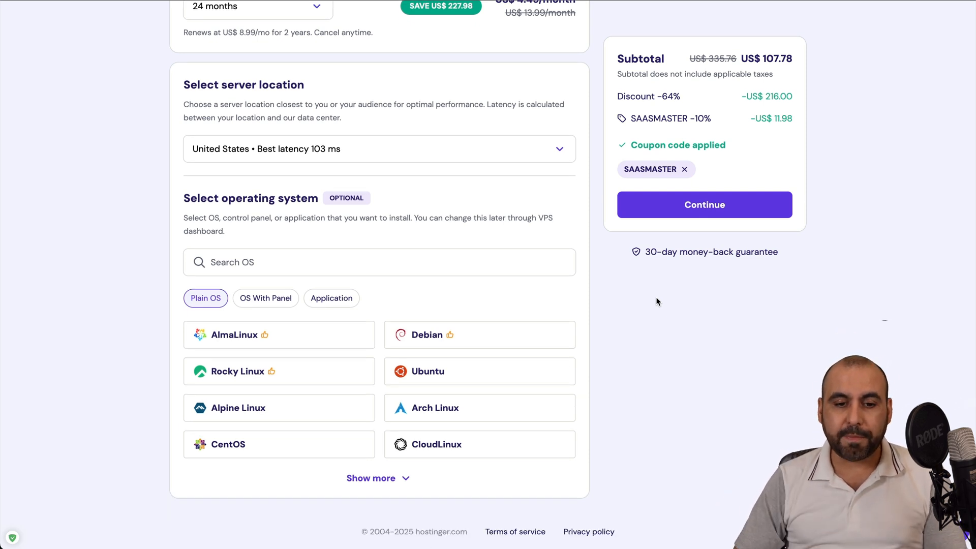
pyautogui.click(332, 298)
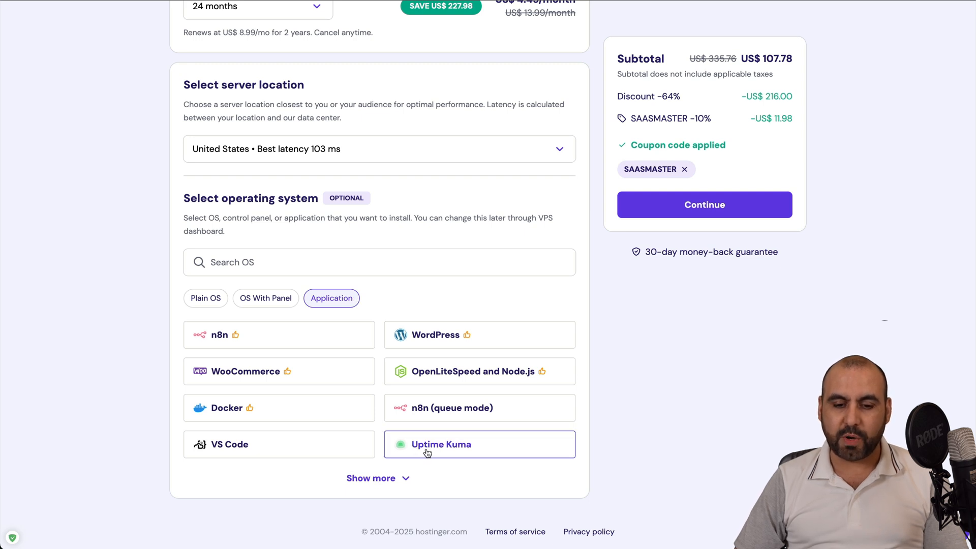
pyautogui.click(441, 444)
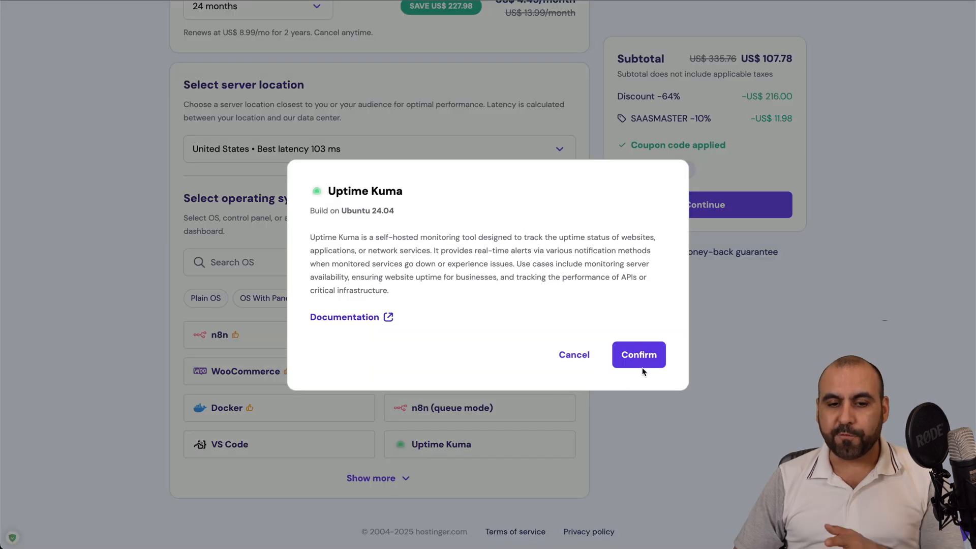
pyautogui.click(639, 354)
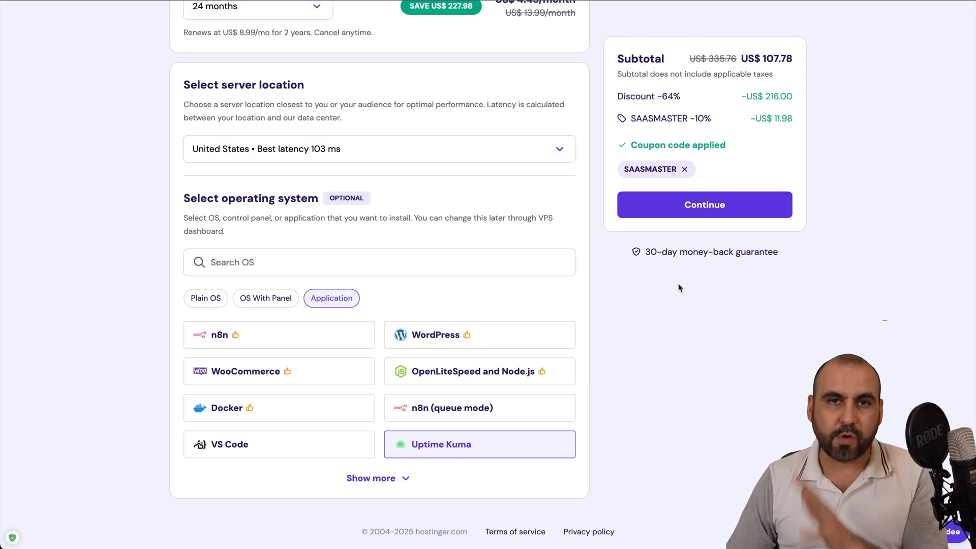
pyautogui.click(705, 204)
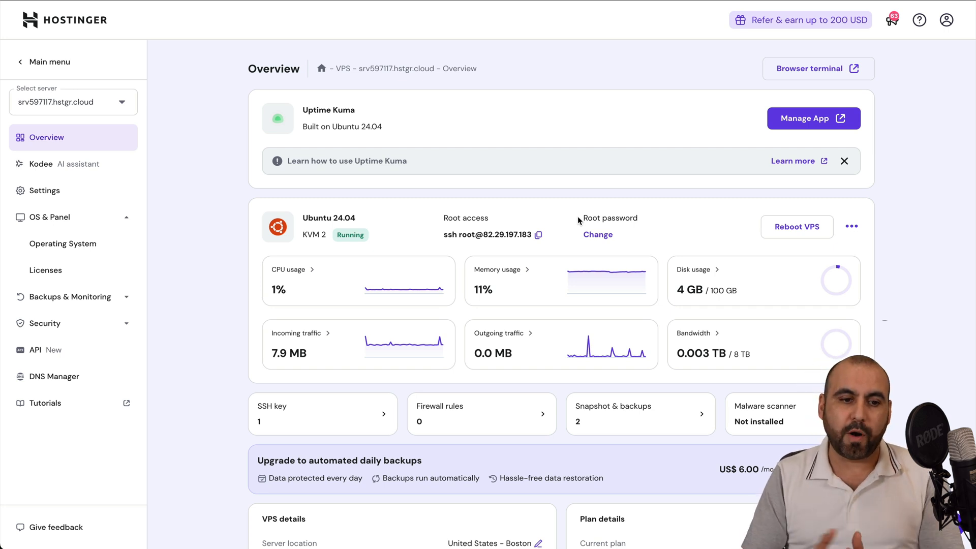
pyautogui.moveTo(294, 181)
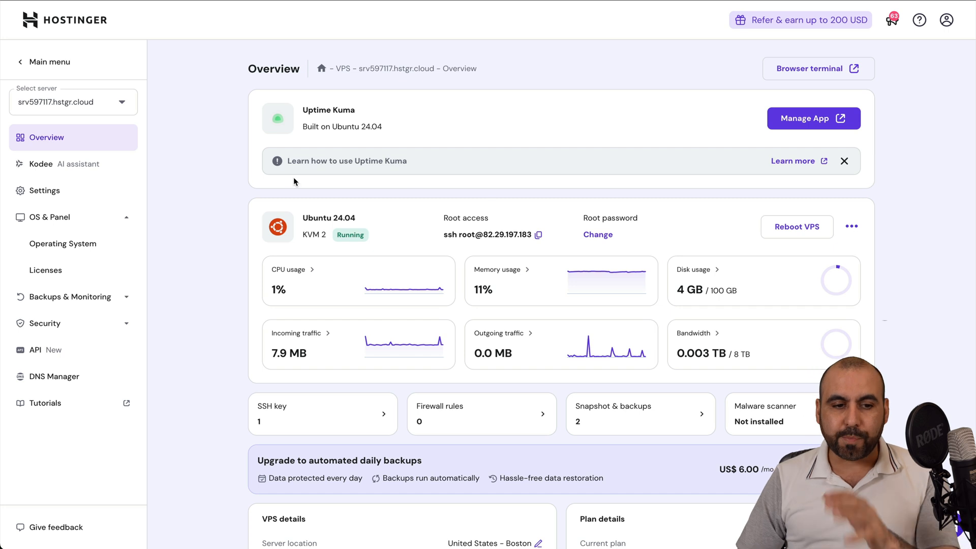
# Step: In OS & Panel, choose the Uptime Kuma application image for the VPS
pyautogui.click(63, 244)
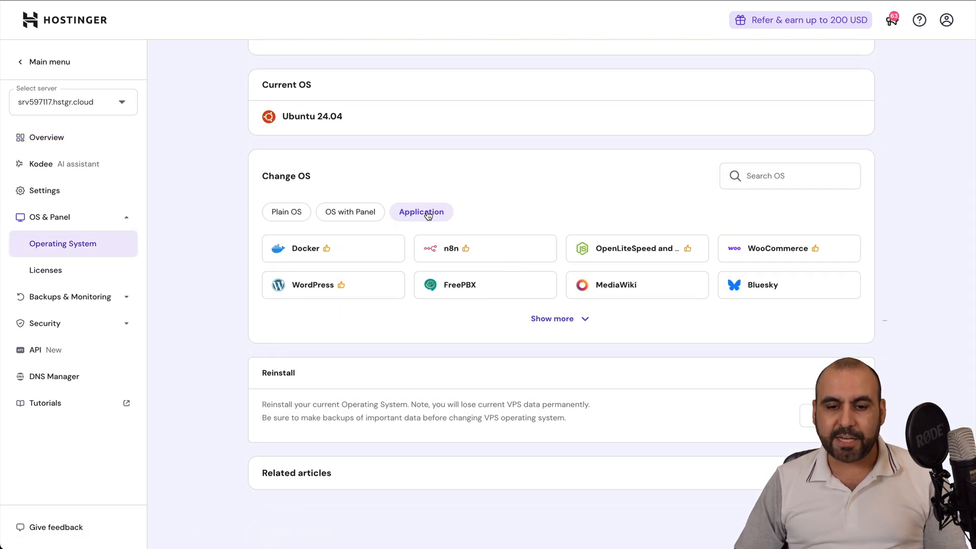
pyautogui.click(560, 318)
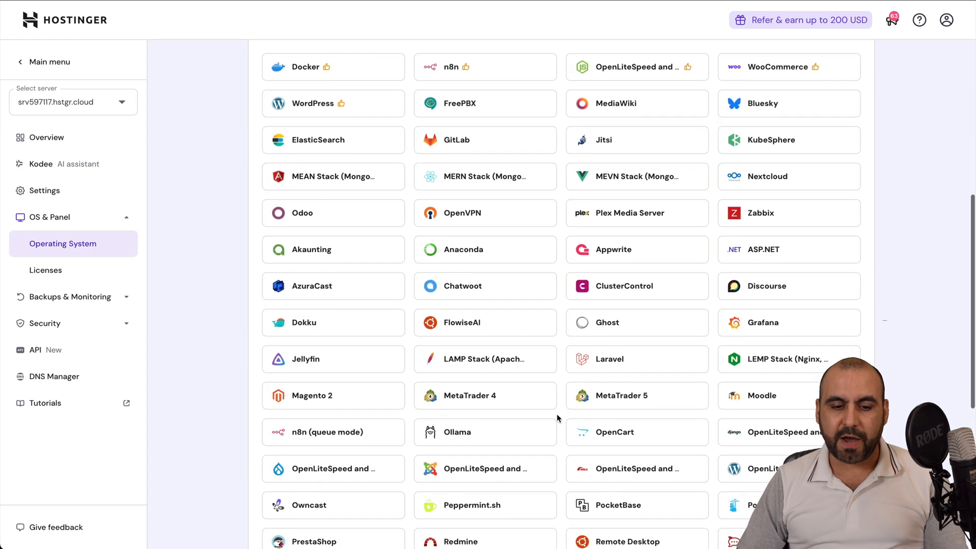
pyautogui.scroll(-3)
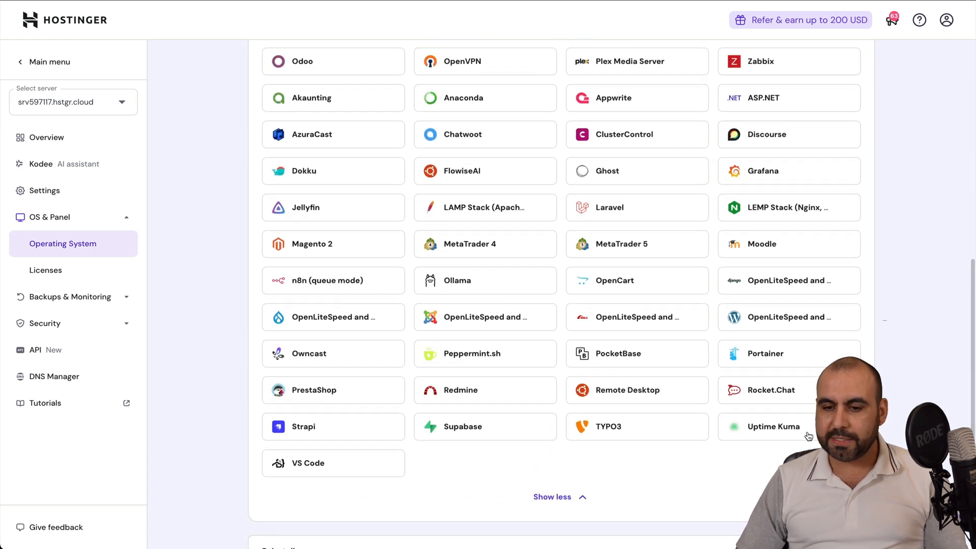
pyautogui.click(773, 426)
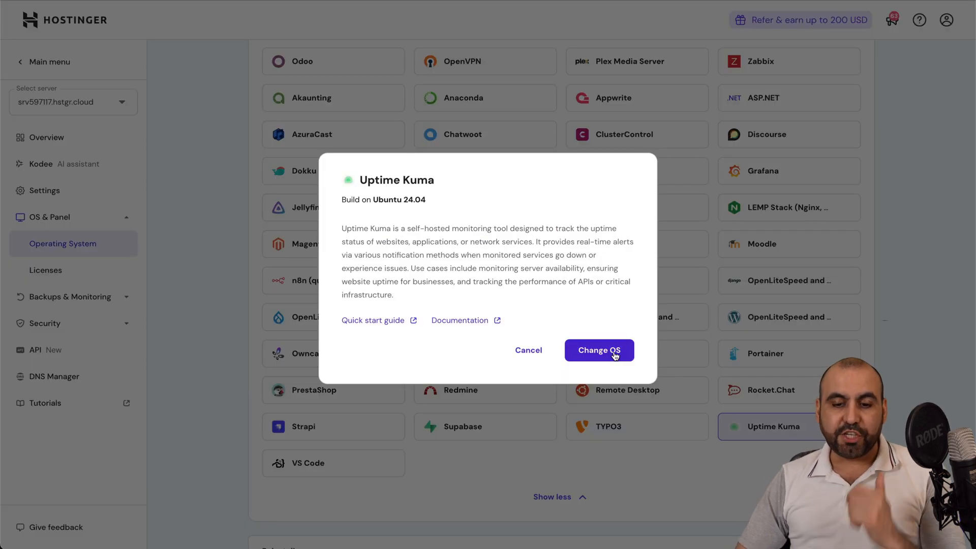
# Step: Change the OS, accept the data-loss warning and confirm the new root password to start reinstall
pyautogui.click(599, 350)
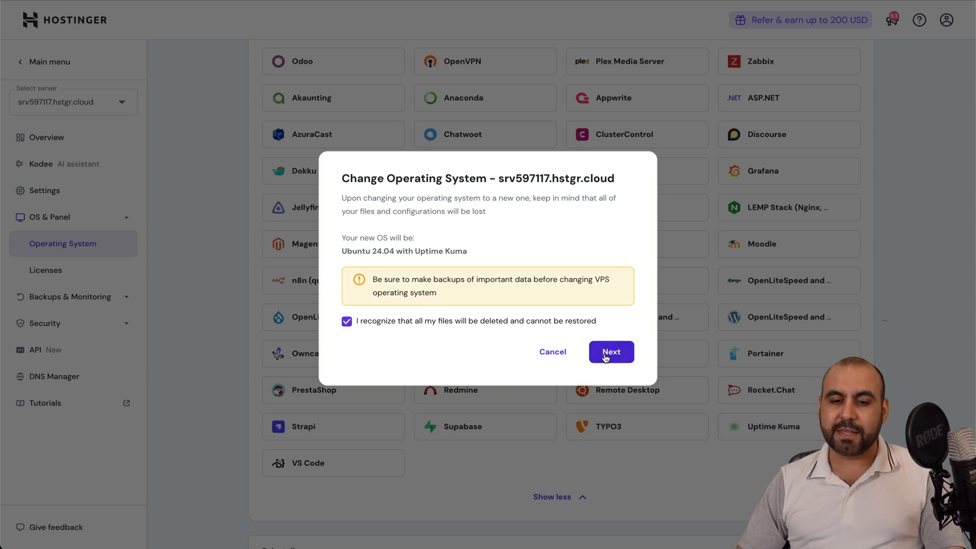
pyautogui.click(611, 352)
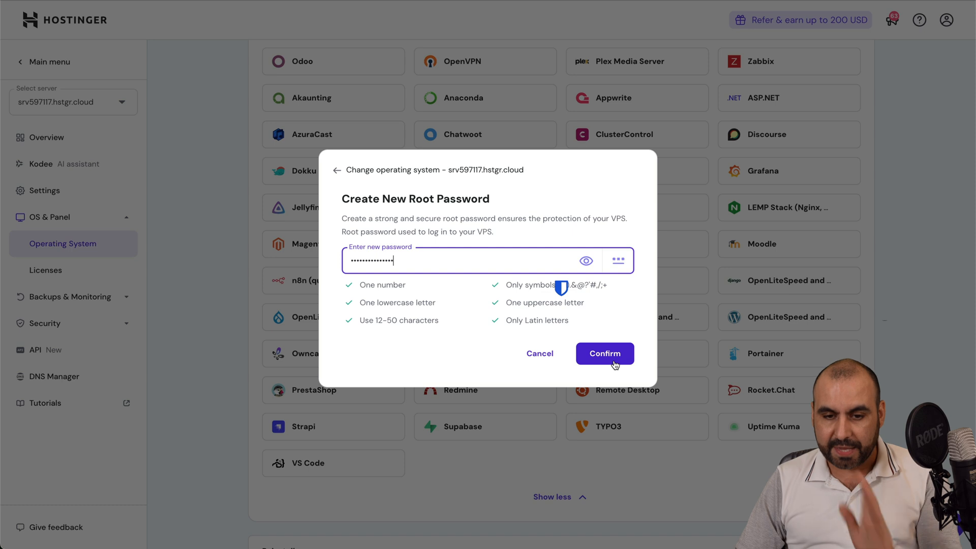
pyautogui.click(604, 354)
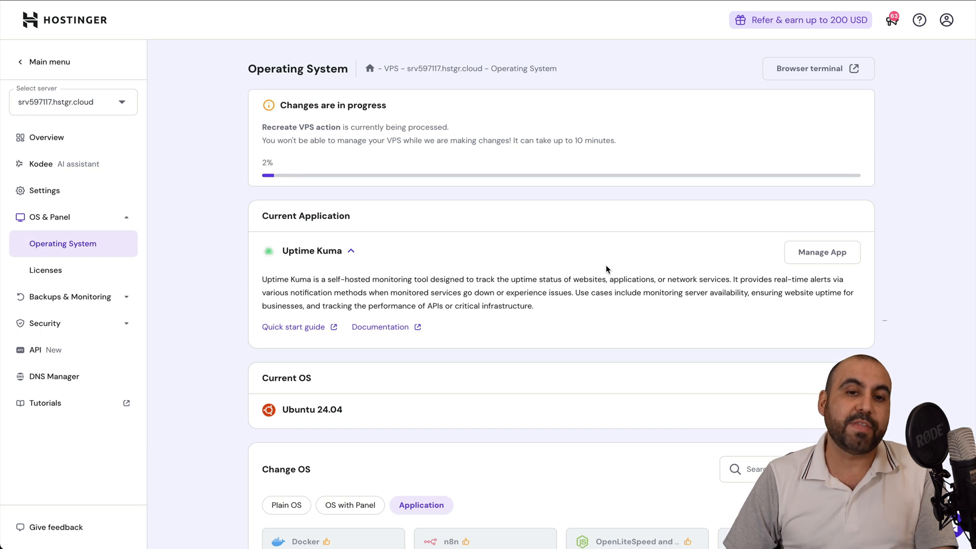
pyautogui.moveTo(282, 179)
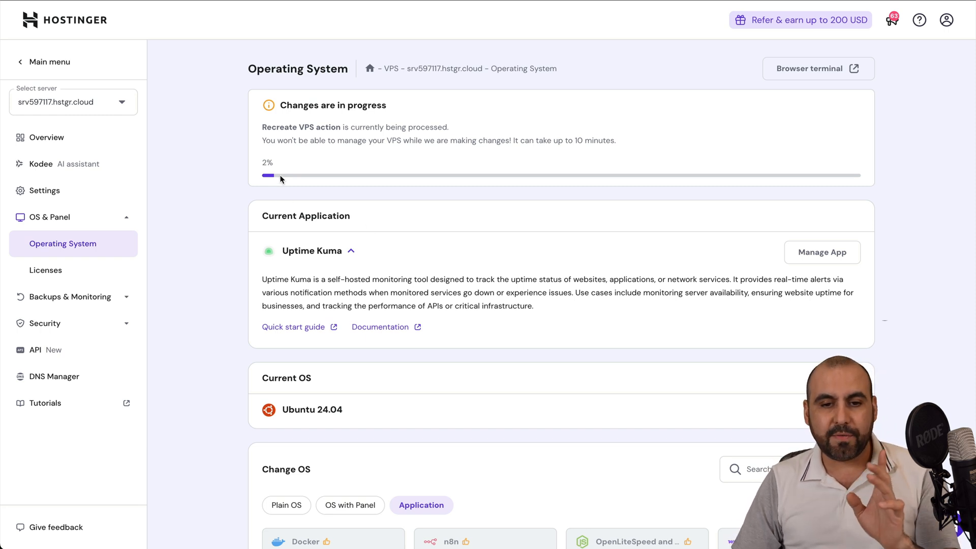
pyautogui.moveTo(294, 185)
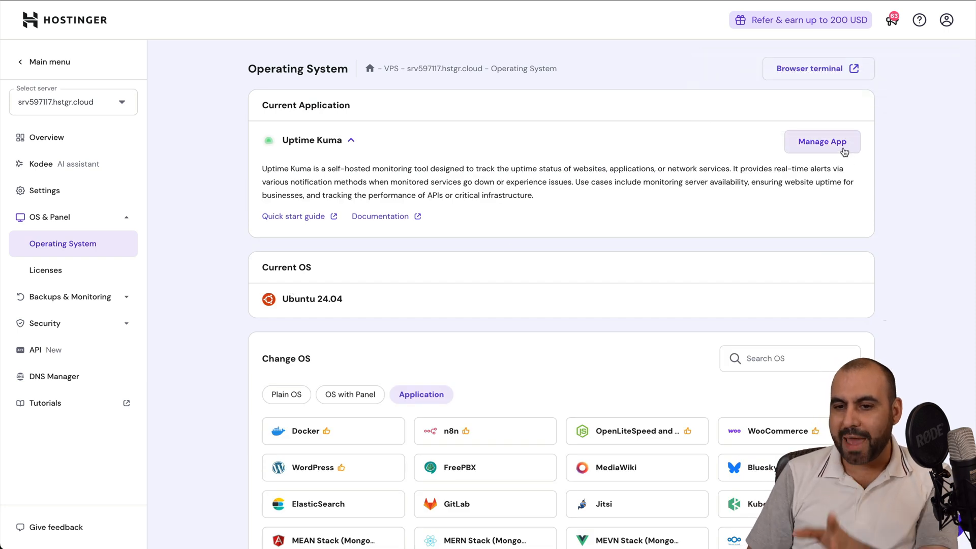
# Step: Launch the installed Uptime Kuma app via Manage App
pyautogui.click(822, 141)
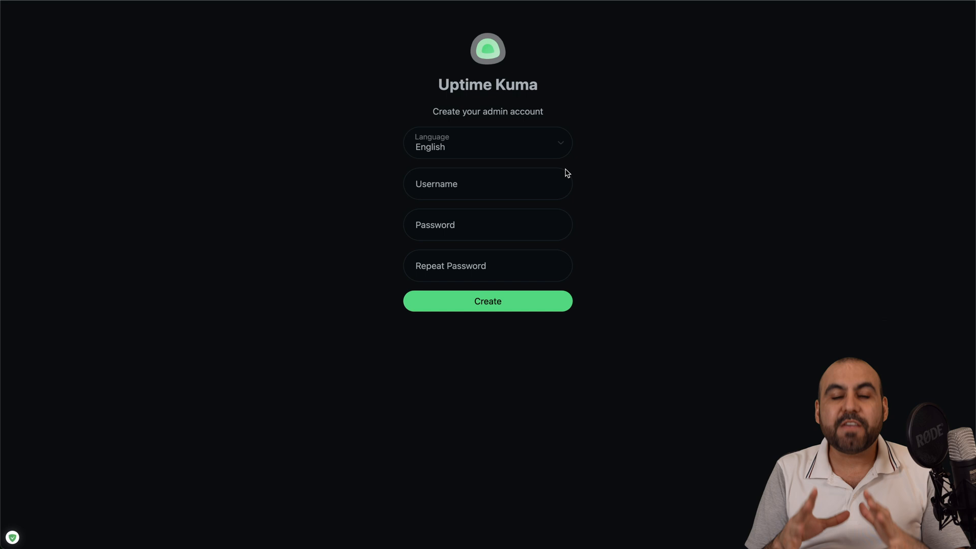
pyautogui.moveTo(544, 149)
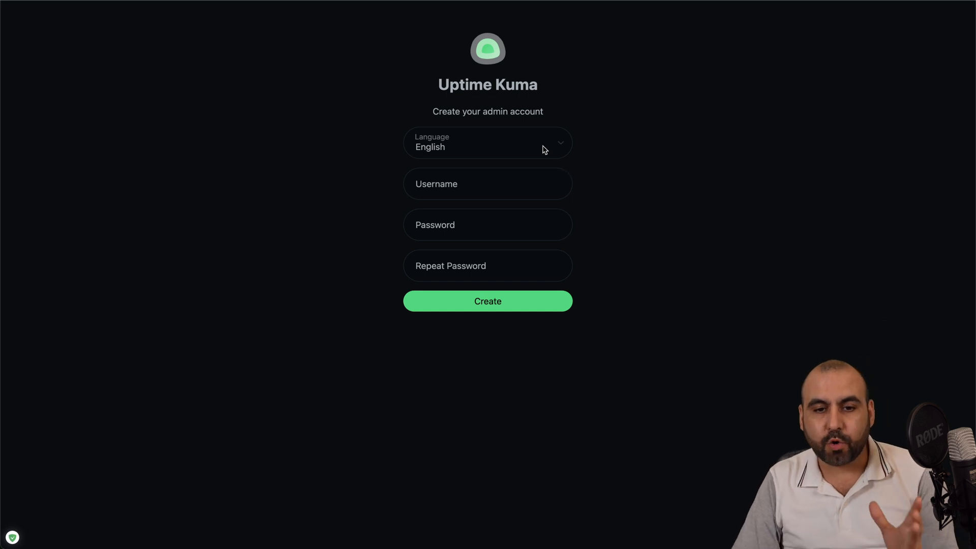
# Step: Check the language list, enter username test with its password and create the admin account
pyautogui.click(488, 142)
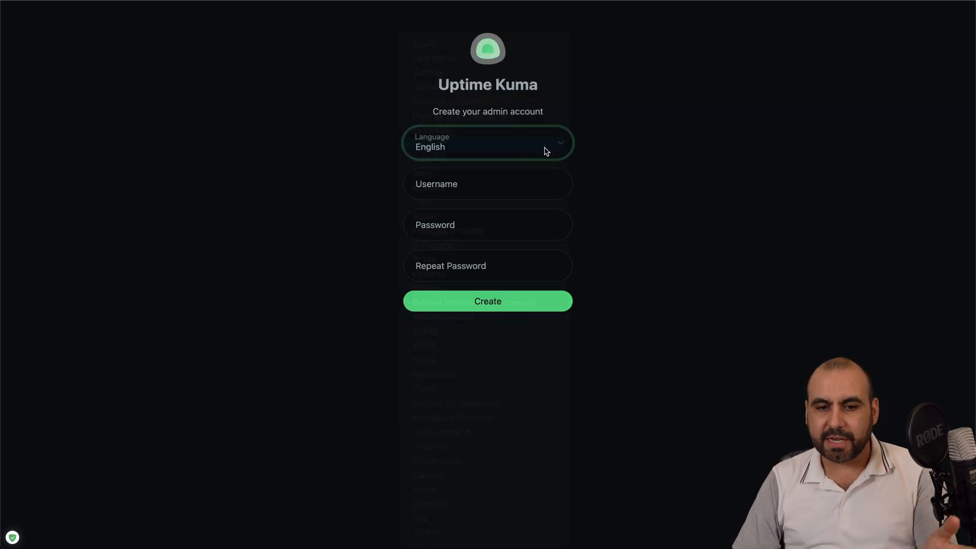
pyautogui.write('test')
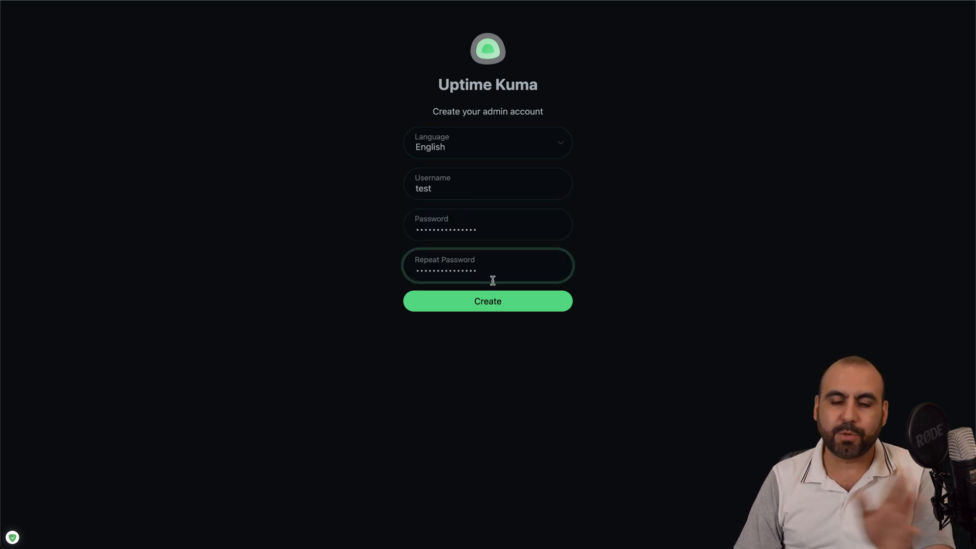
pyautogui.click(488, 301)
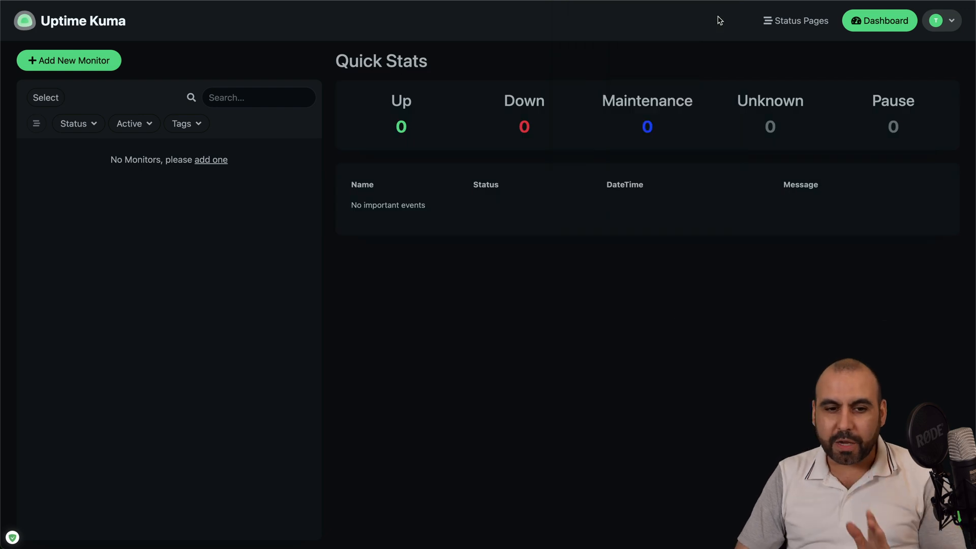
pyautogui.moveTo(869, 170)
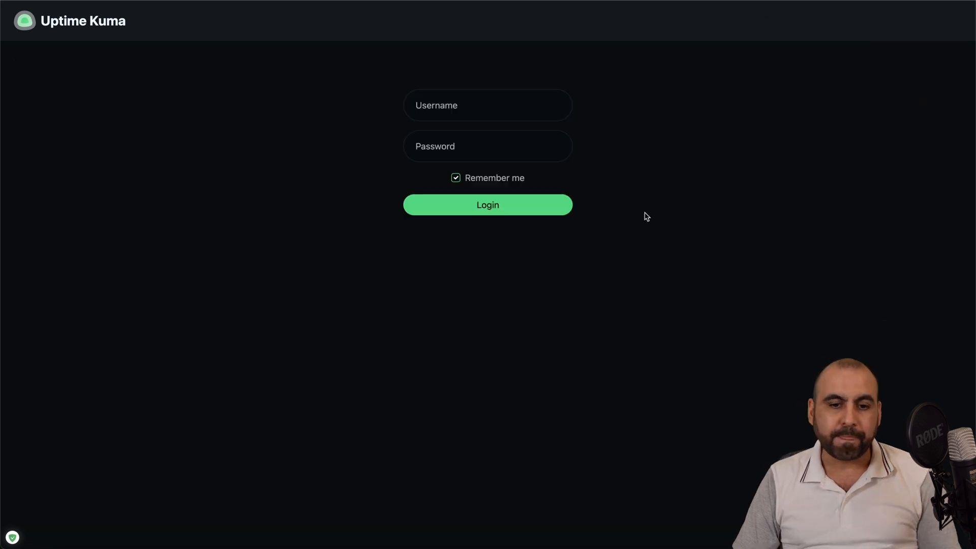
pyautogui.moveTo(575, 247)
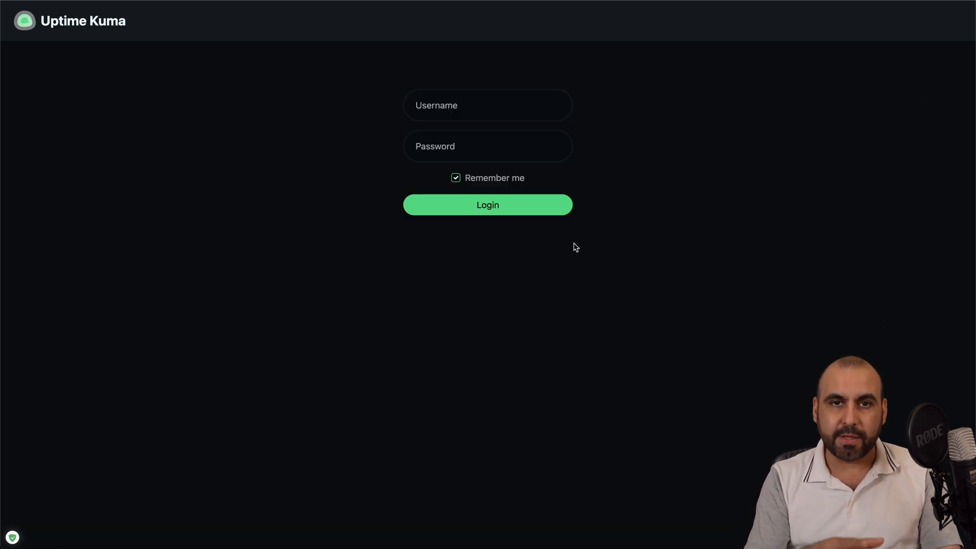
# Step: Log in as test, dismiss the save-password popup and start adding a new monitor
pyautogui.write('test')
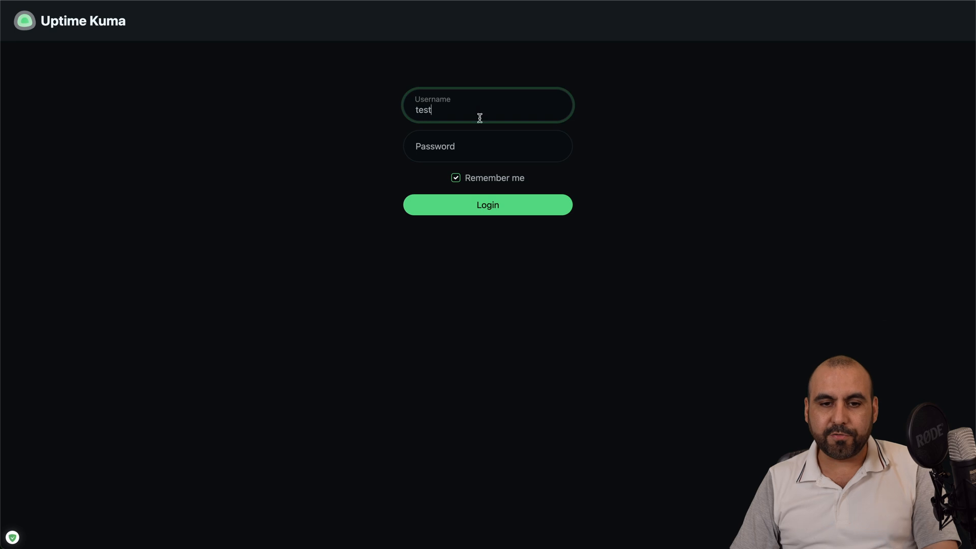
pyautogui.click(489, 205)
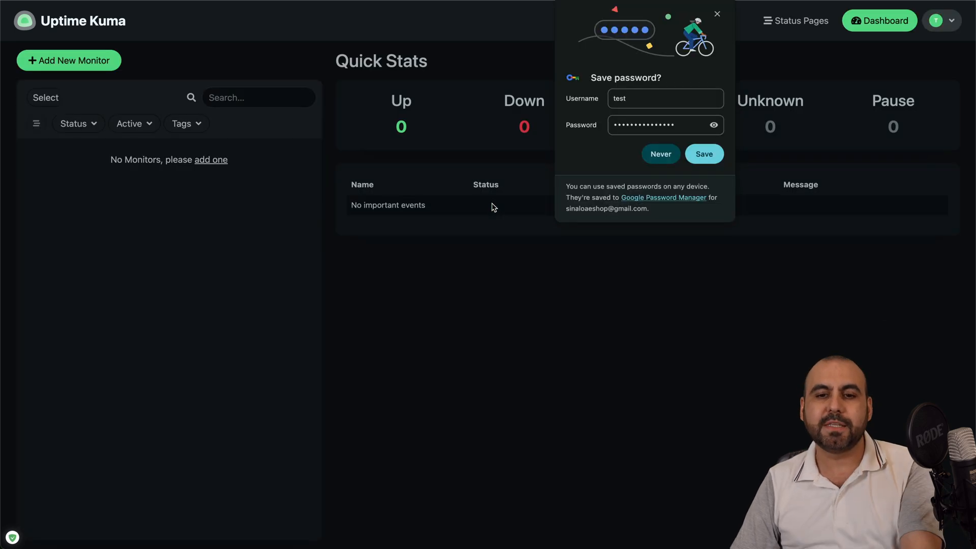
pyautogui.click(717, 15)
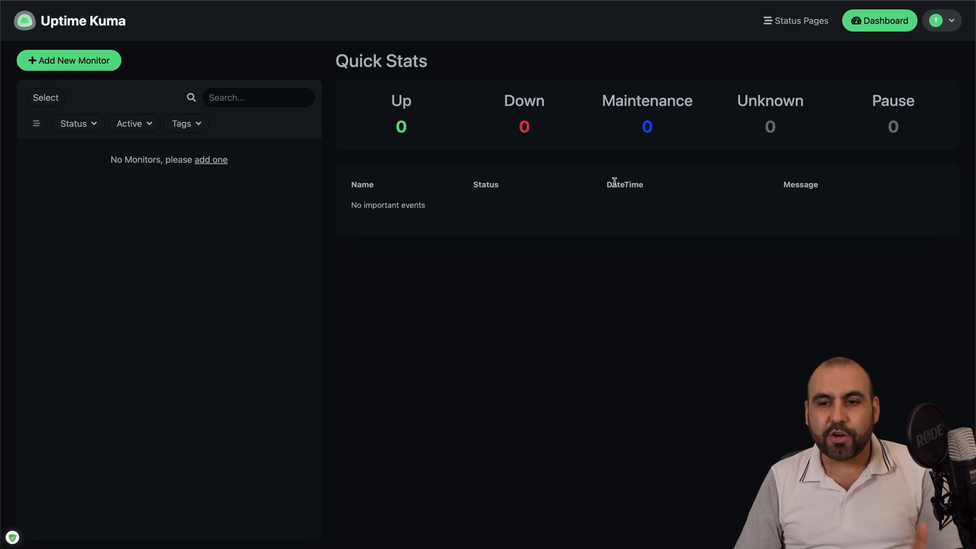
pyautogui.click(69, 60)
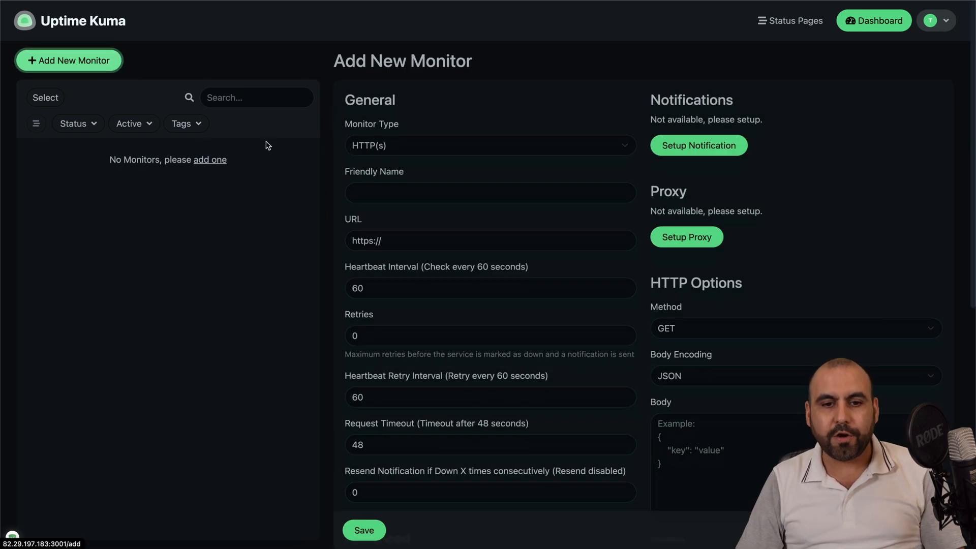
pyautogui.moveTo(391, 181)
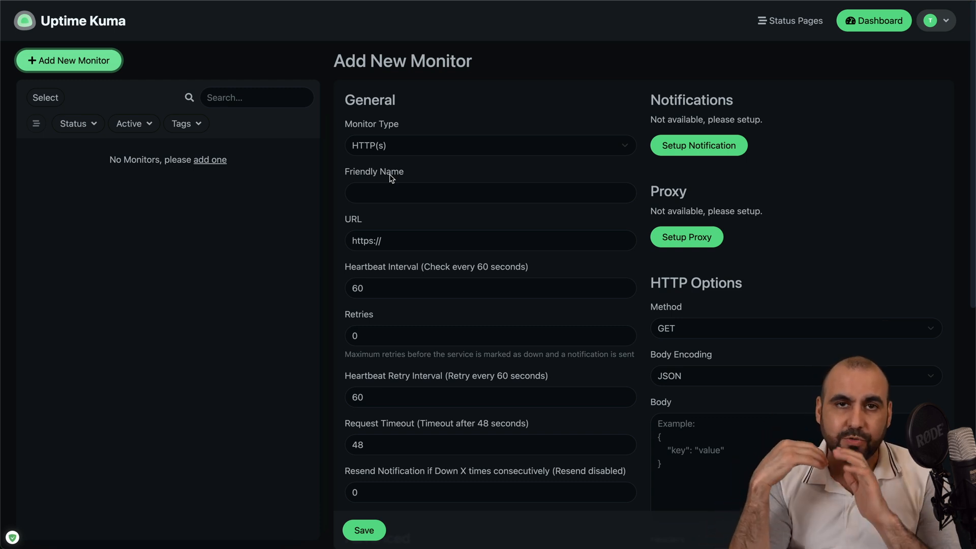
pyautogui.moveTo(421, 157)
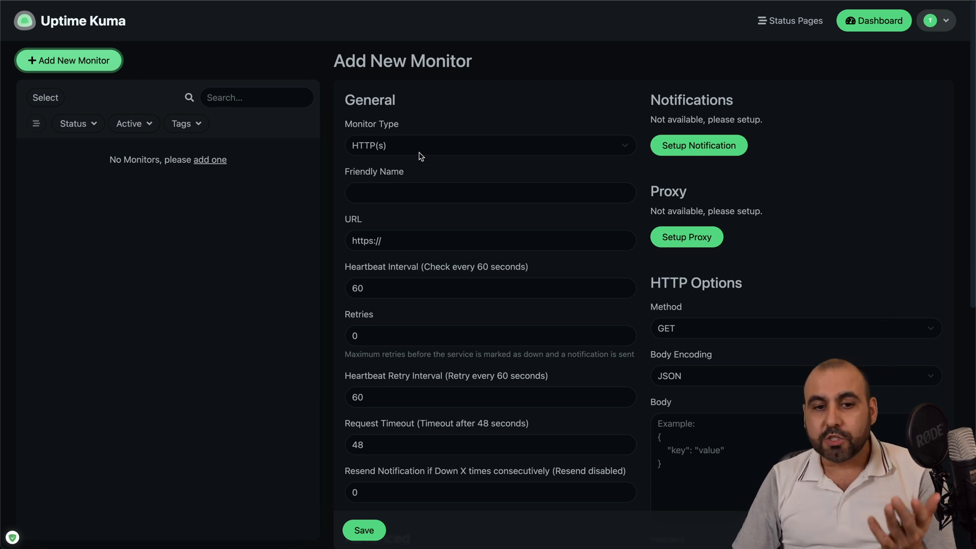
# Step: Show the Monitor Type list with HTTP(s) as the current choice
pyautogui.click(491, 145)
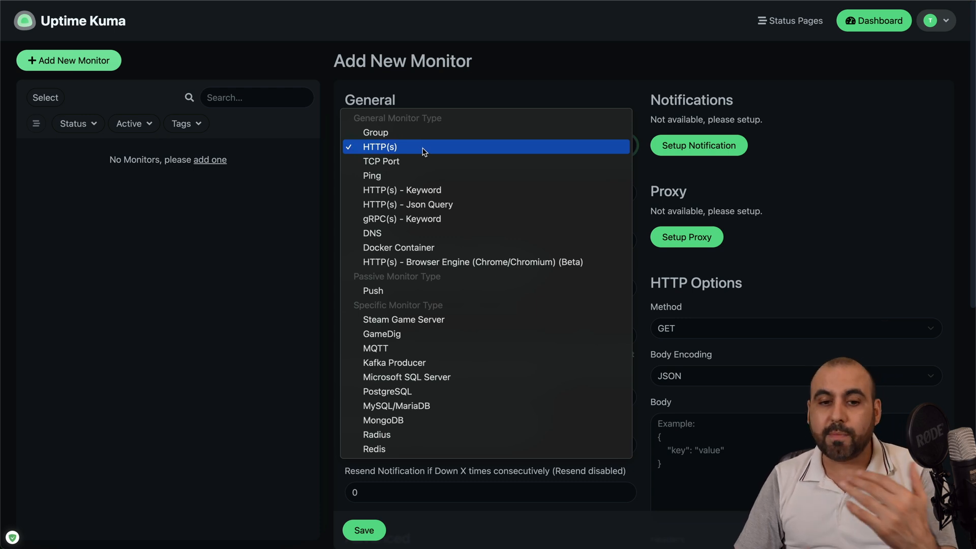
pyautogui.moveTo(438, 179)
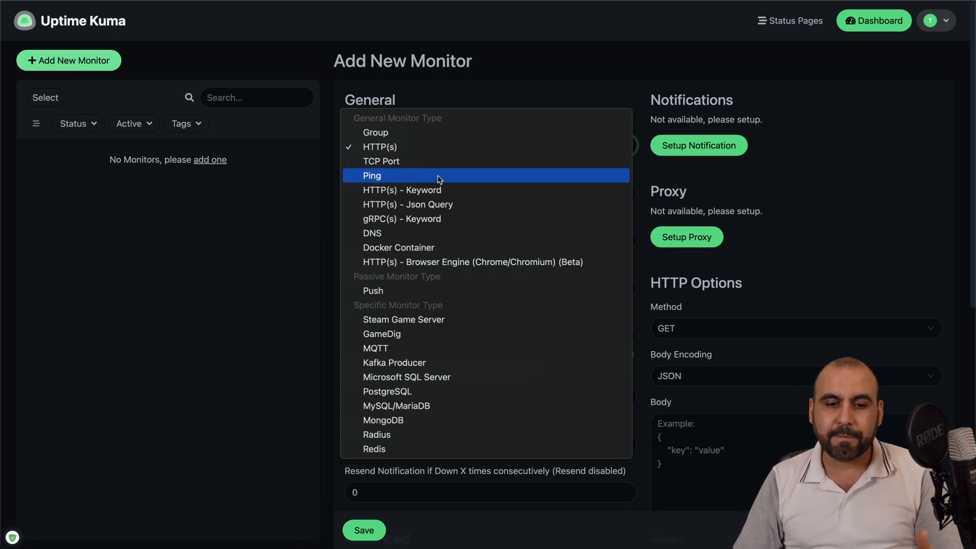
pyautogui.moveTo(468, 207)
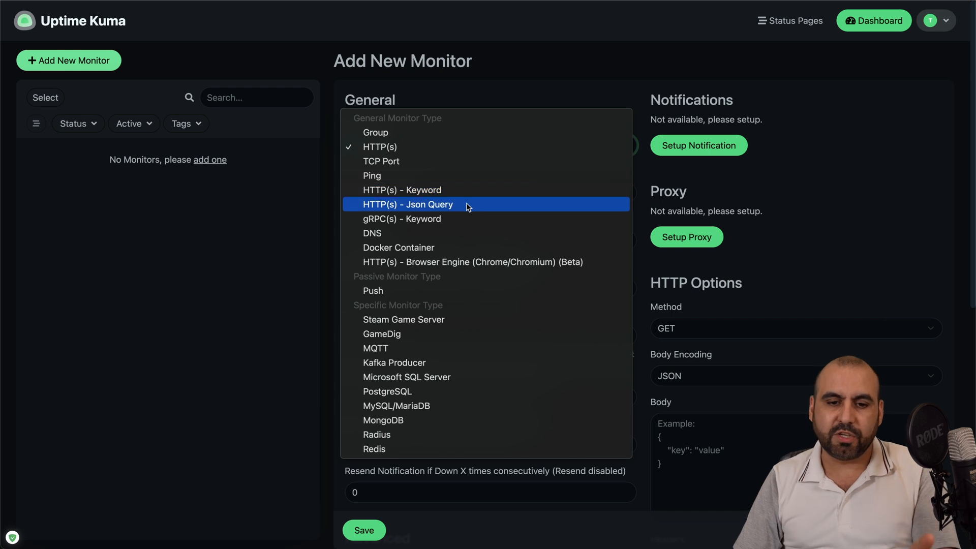
pyautogui.moveTo(380, 223)
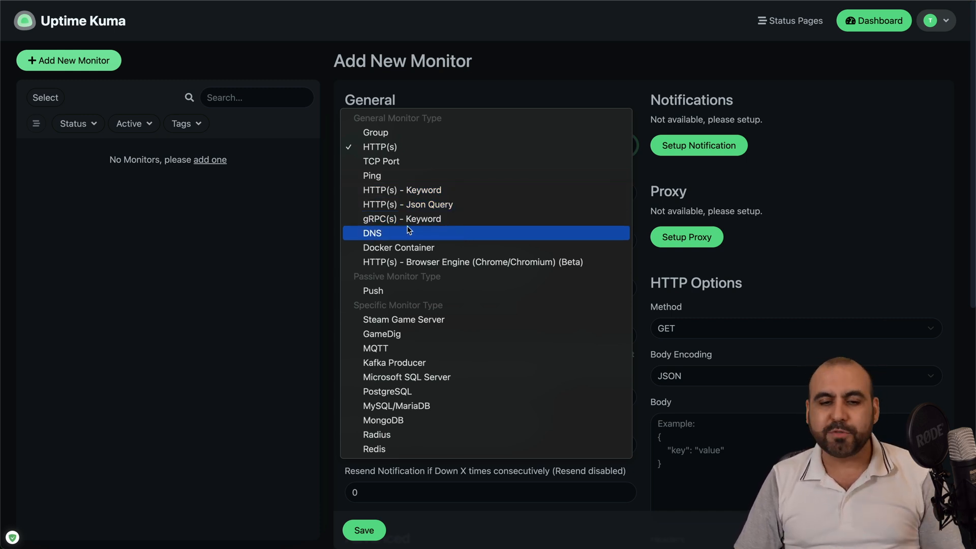
pyautogui.moveTo(415, 235)
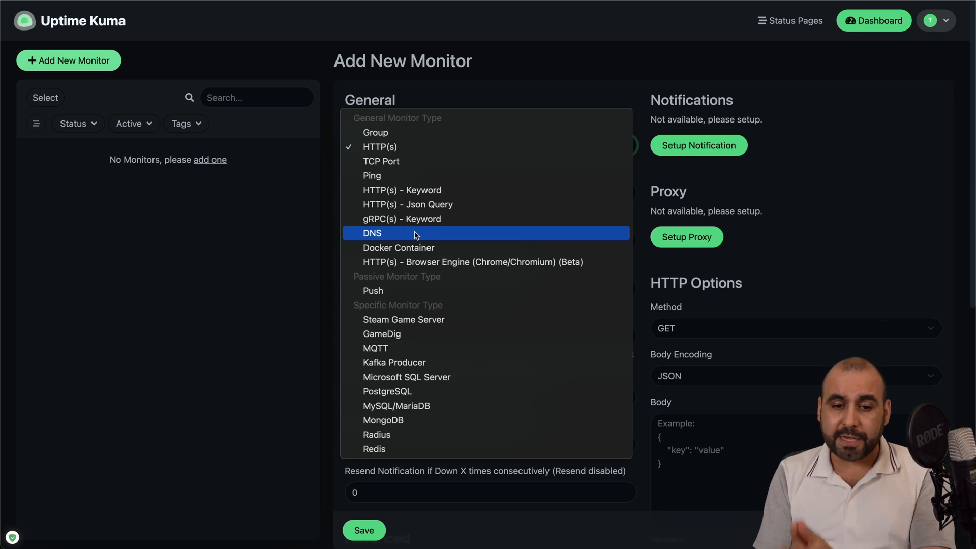
pyautogui.moveTo(353, 289)
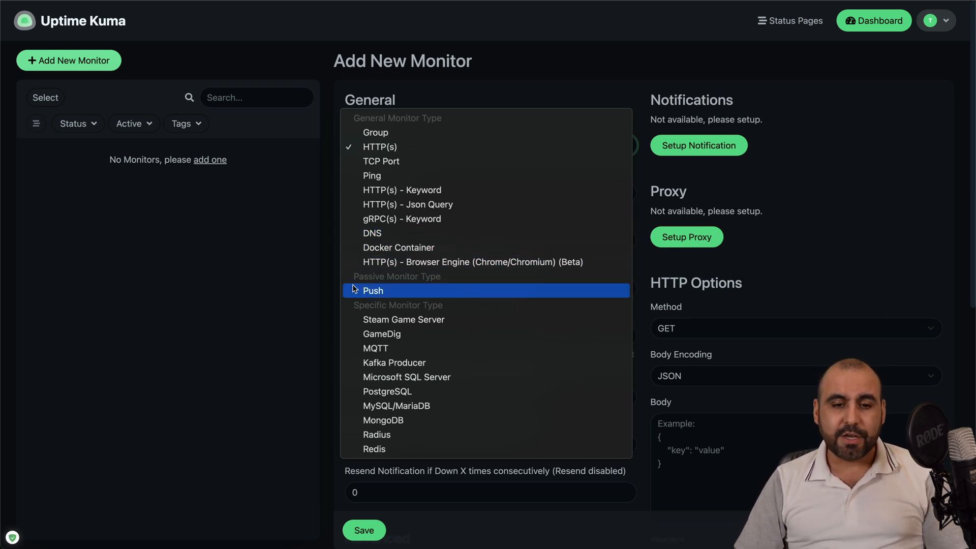
pyautogui.moveTo(458, 324)
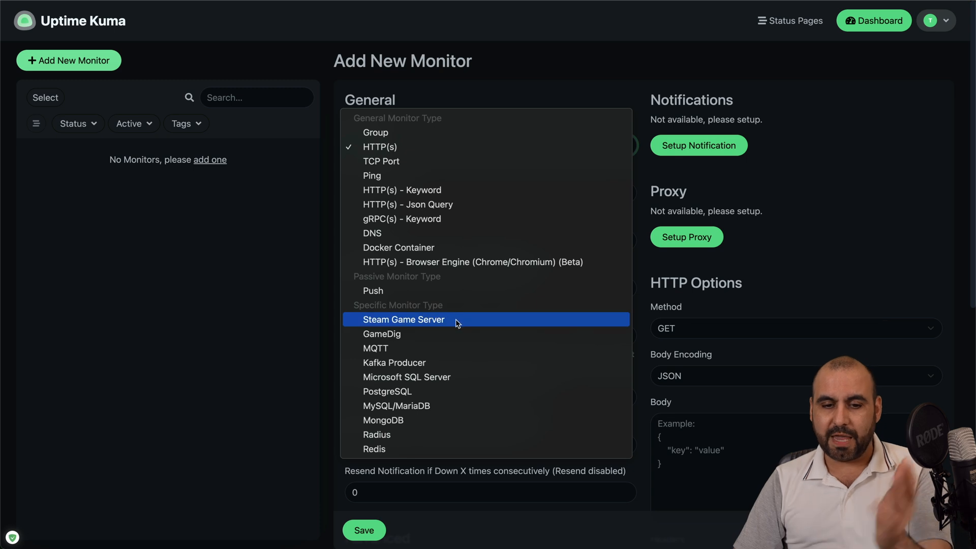
pyautogui.moveTo(443, 425)
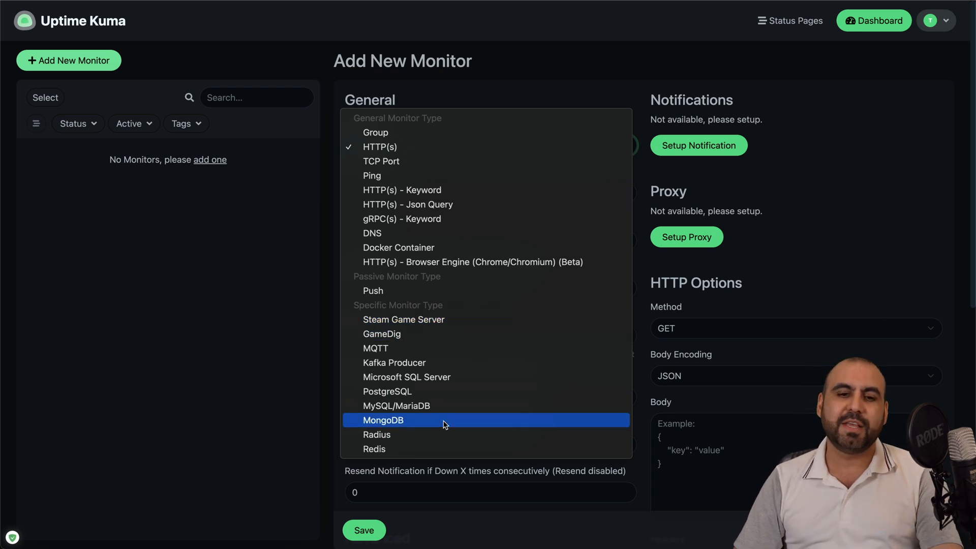
pyautogui.moveTo(417, 150)
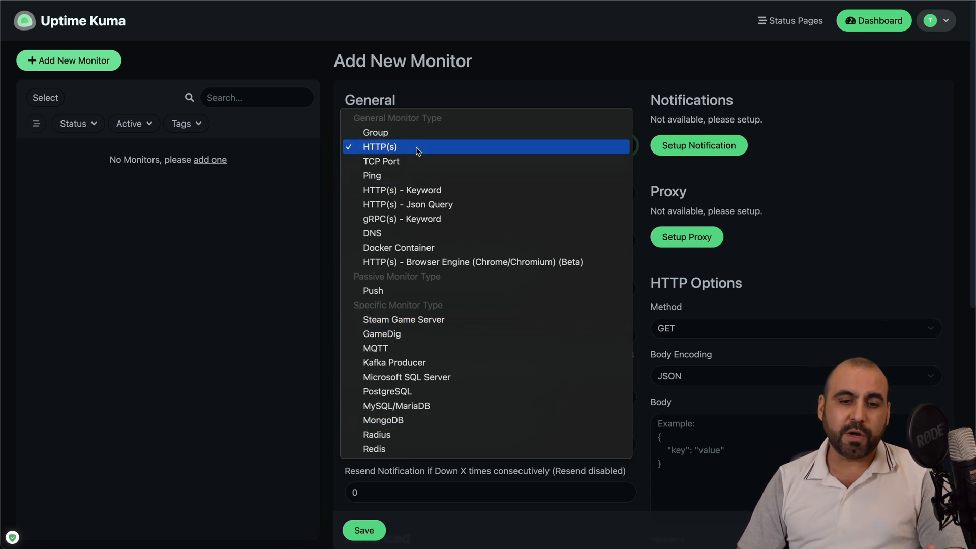
pyautogui.click(380, 147)
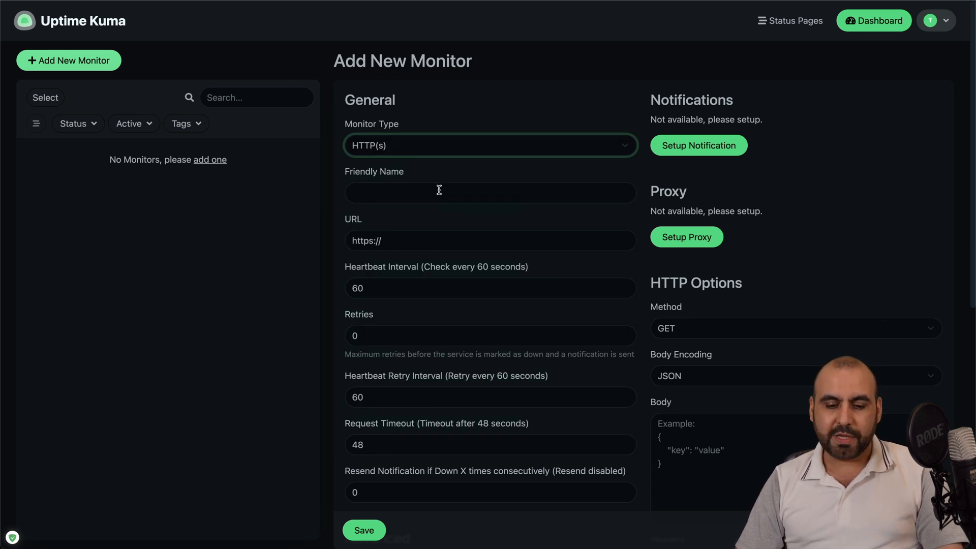
pyautogui.write('tes')
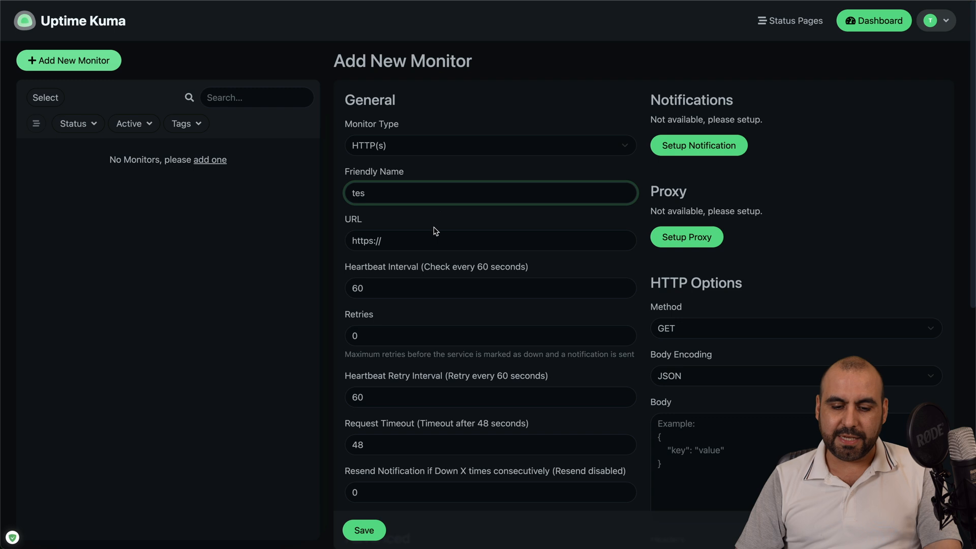
pyautogui.write('saasmas')
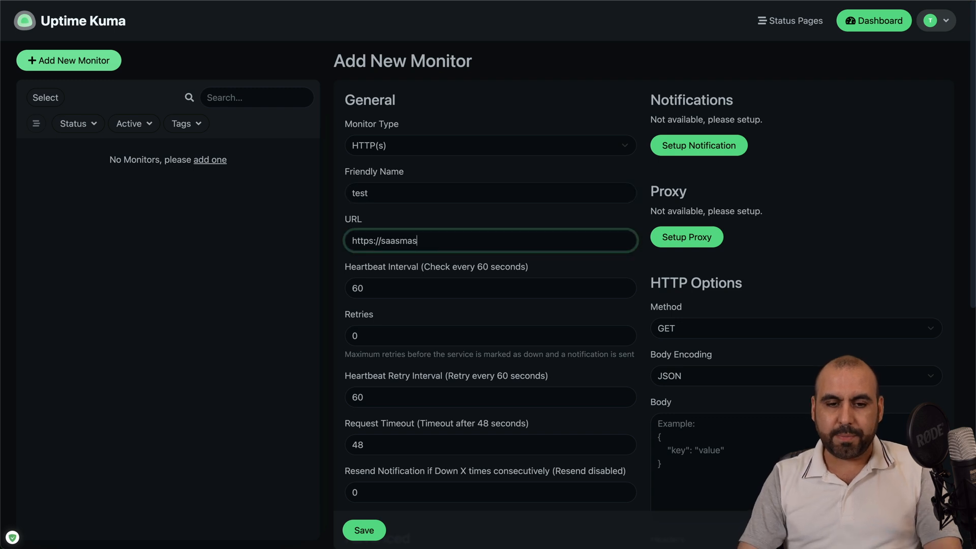
pyautogui.write('ter.net')
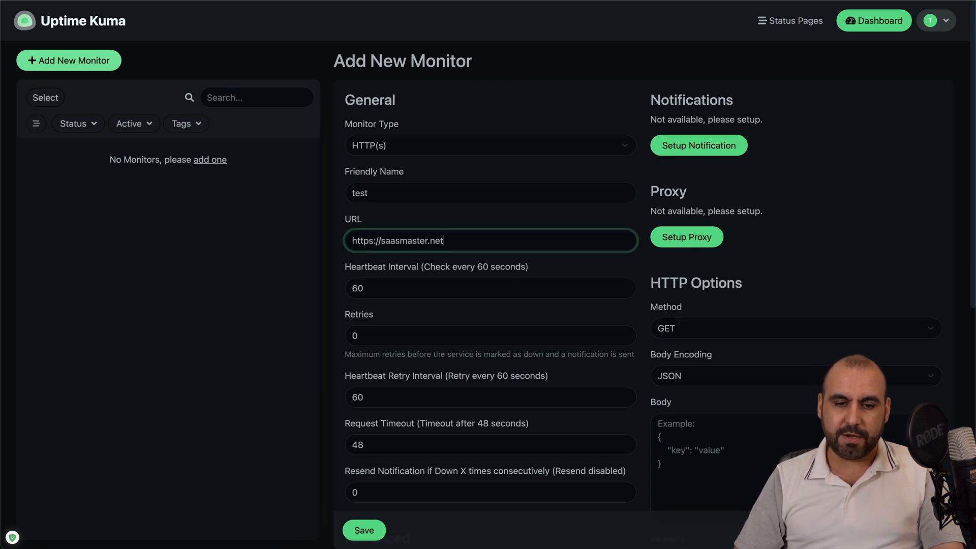
pyautogui.moveTo(419, 272)
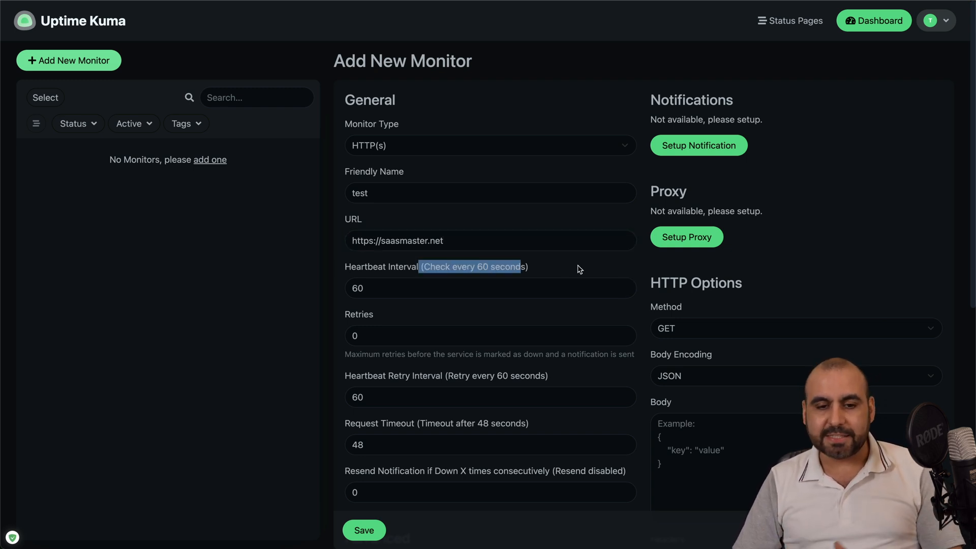
pyautogui.click(491, 289)
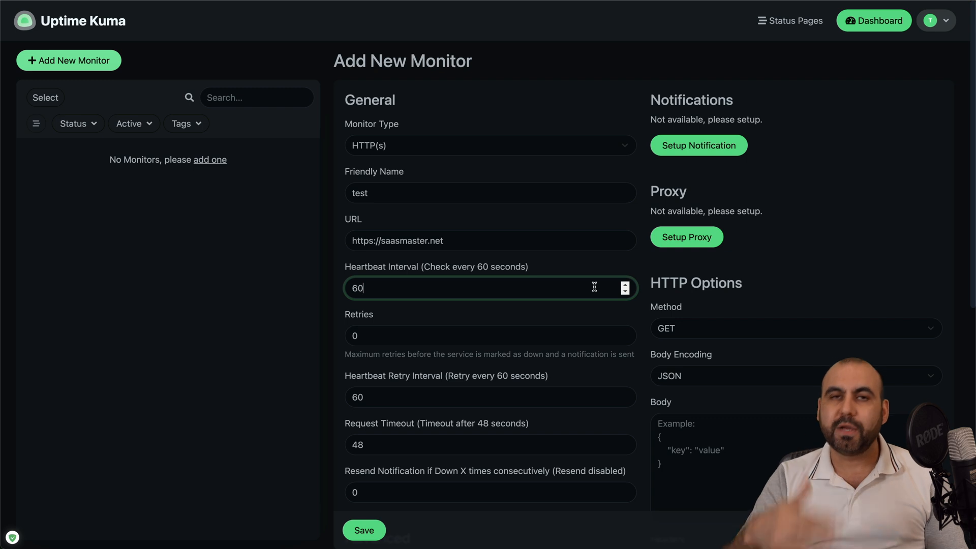
pyautogui.moveTo(460, 342)
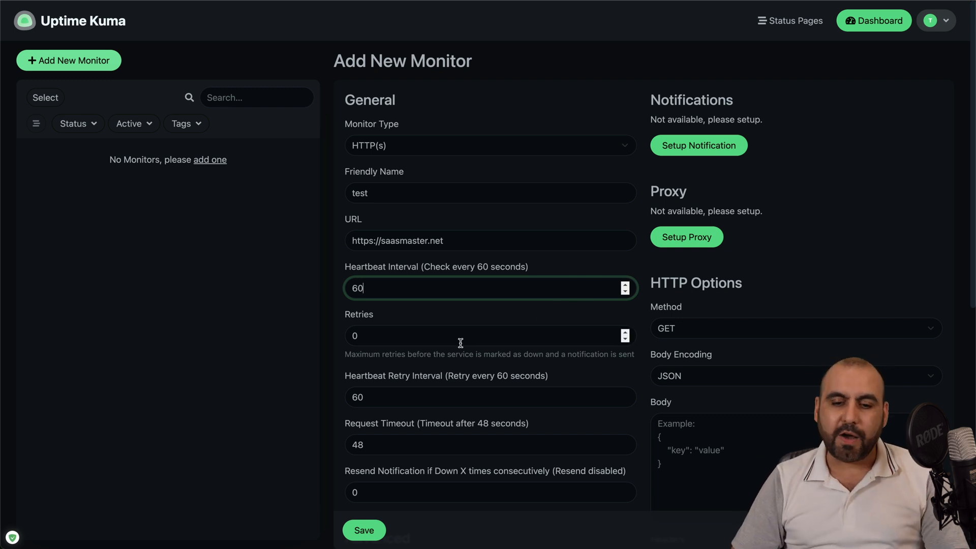
# Step: Set the monitor's Retries to 3, keeping the 60-second heartbeat interval
pyautogui.scroll(-3)
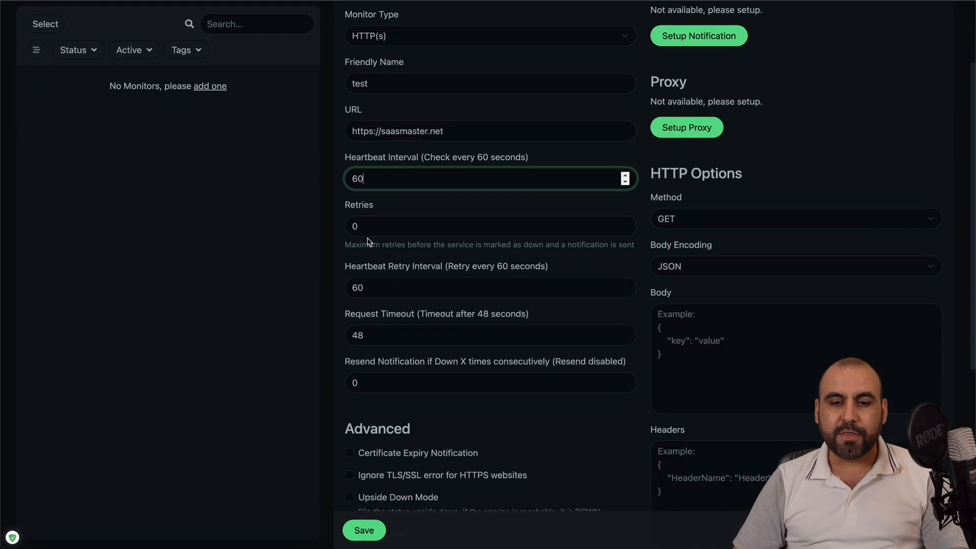
pyautogui.click(489, 225)
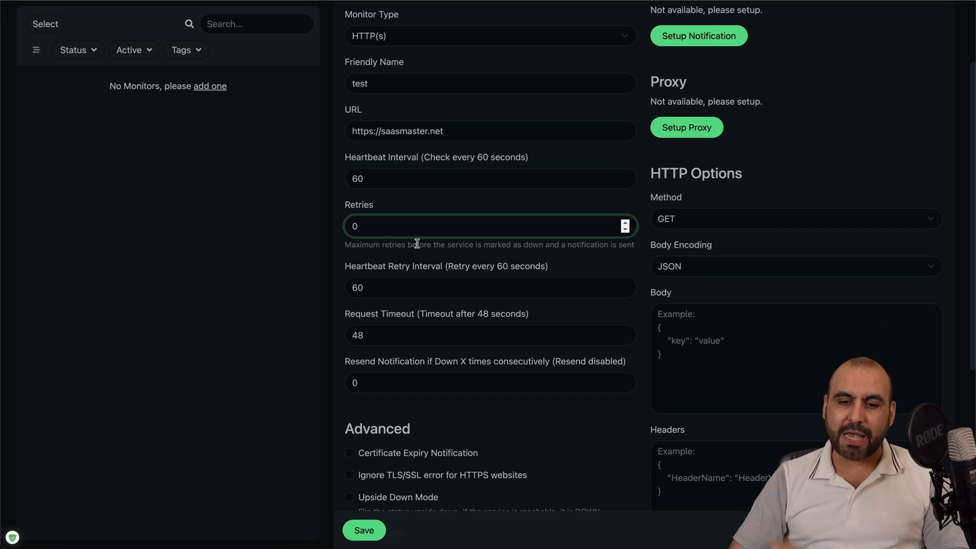
pyautogui.moveTo(399, 230)
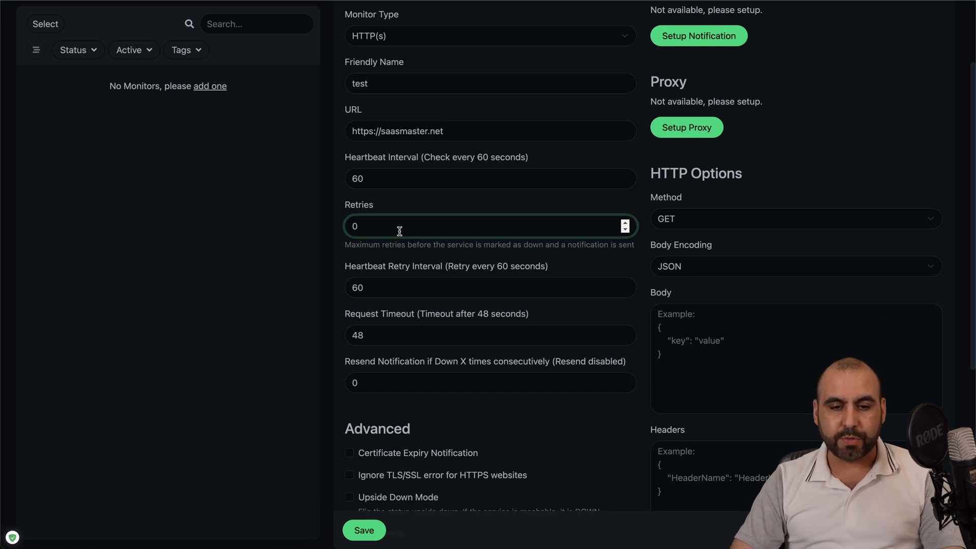
pyautogui.write('3')
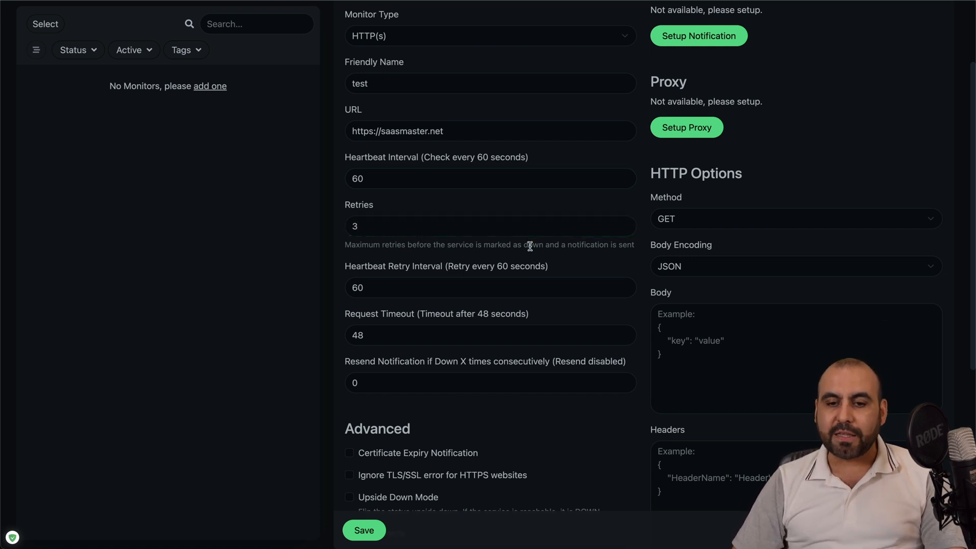
pyautogui.moveTo(400, 217)
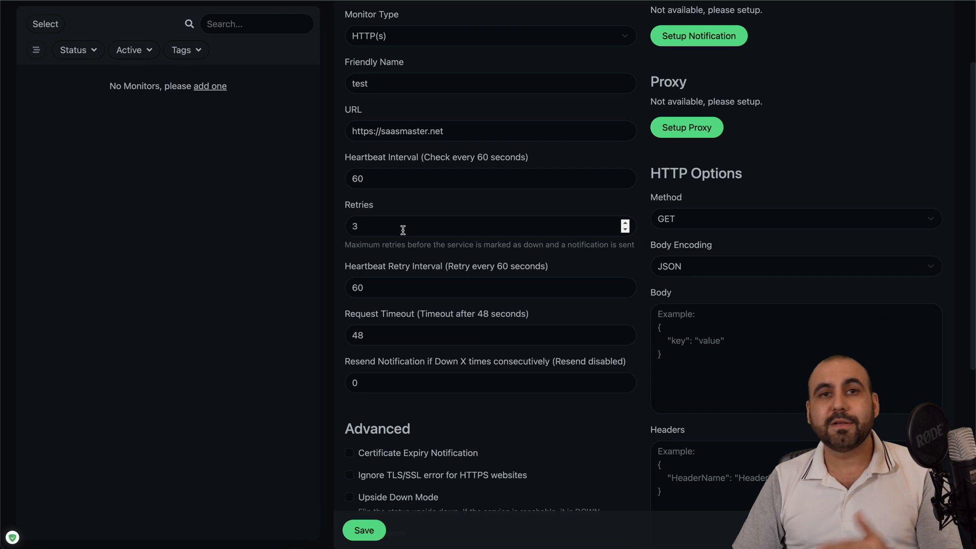
pyautogui.moveTo(407, 232)
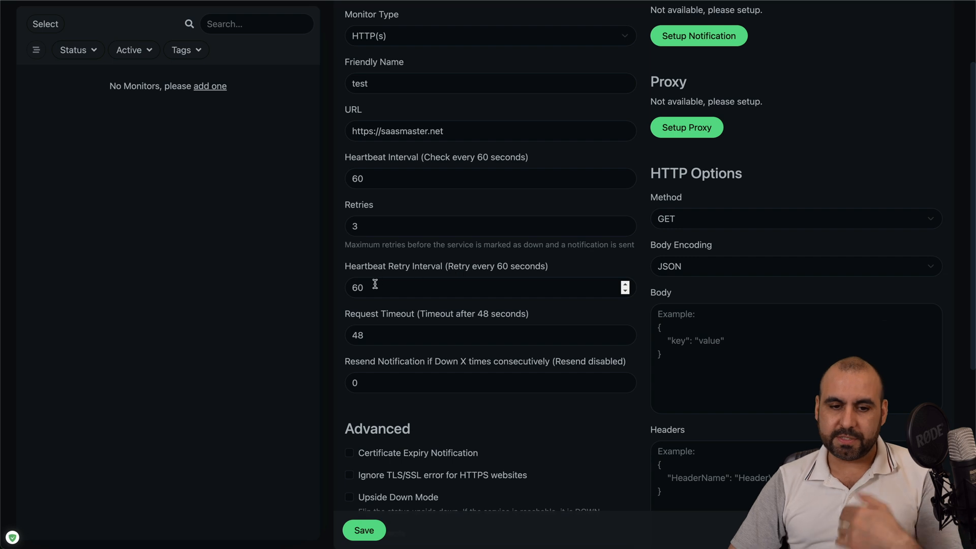
pyautogui.moveTo(386, 286)
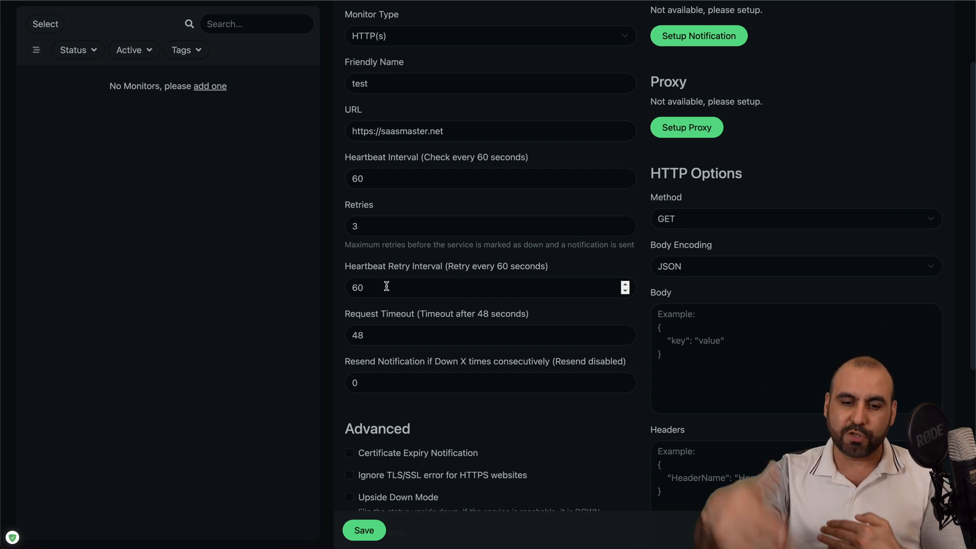
pyautogui.moveTo(452, 320)
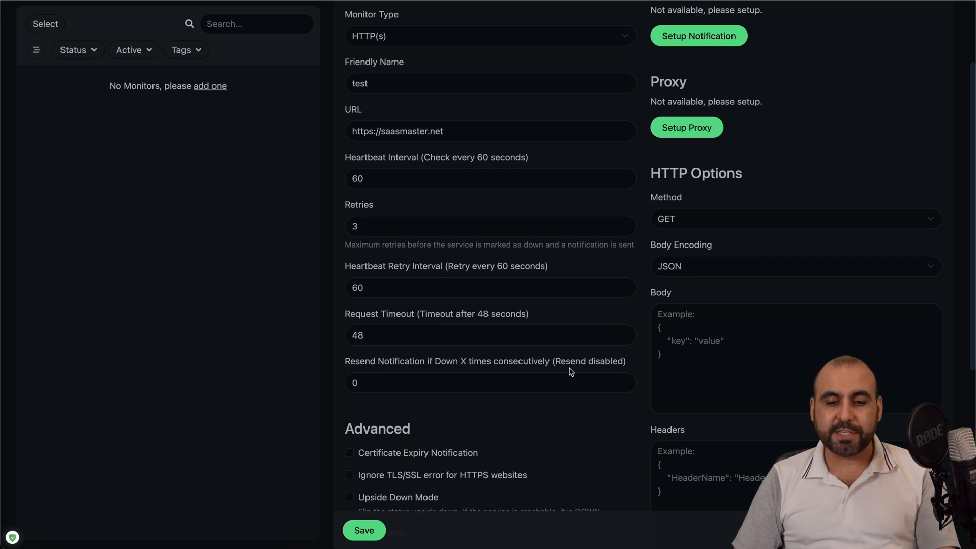
pyautogui.moveTo(563, 373)
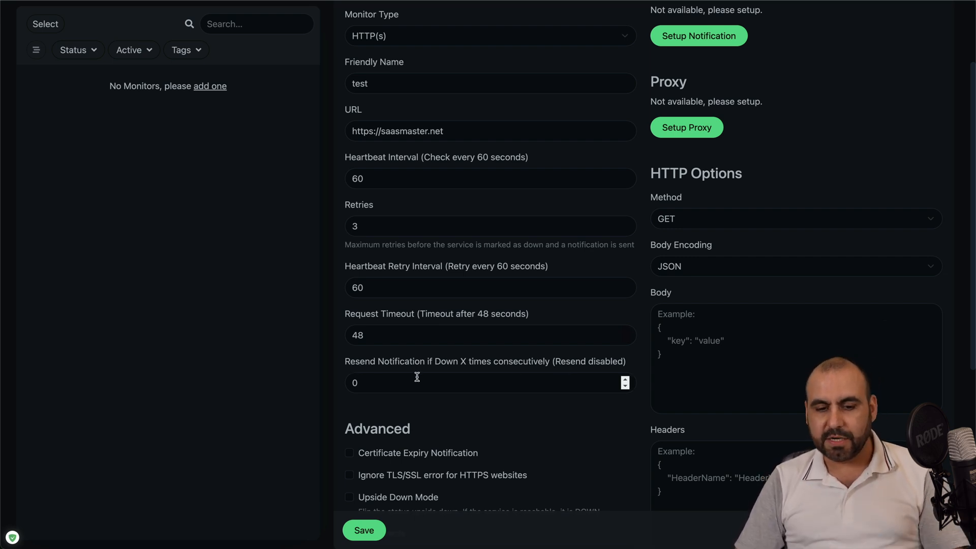
pyautogui.scroll(-3)
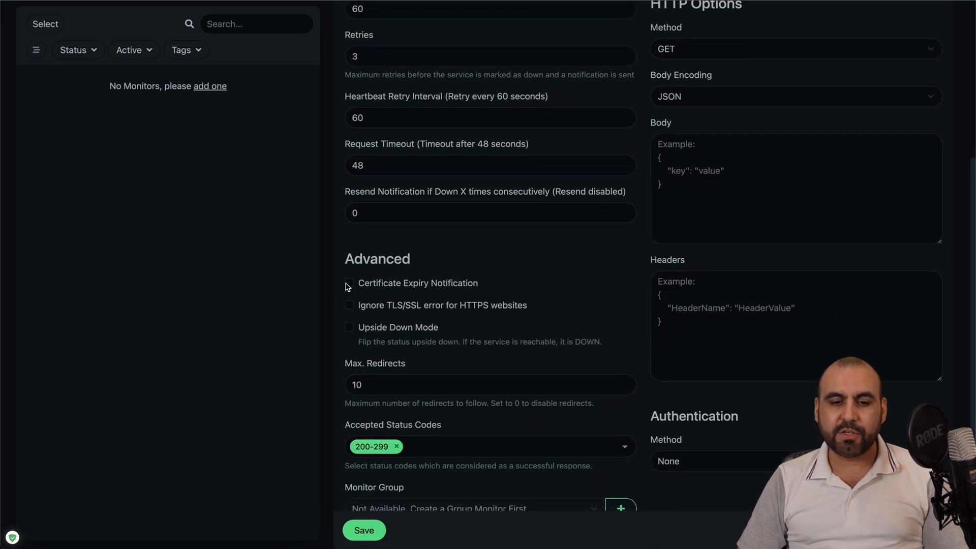
pyautogui.click(350, 283)
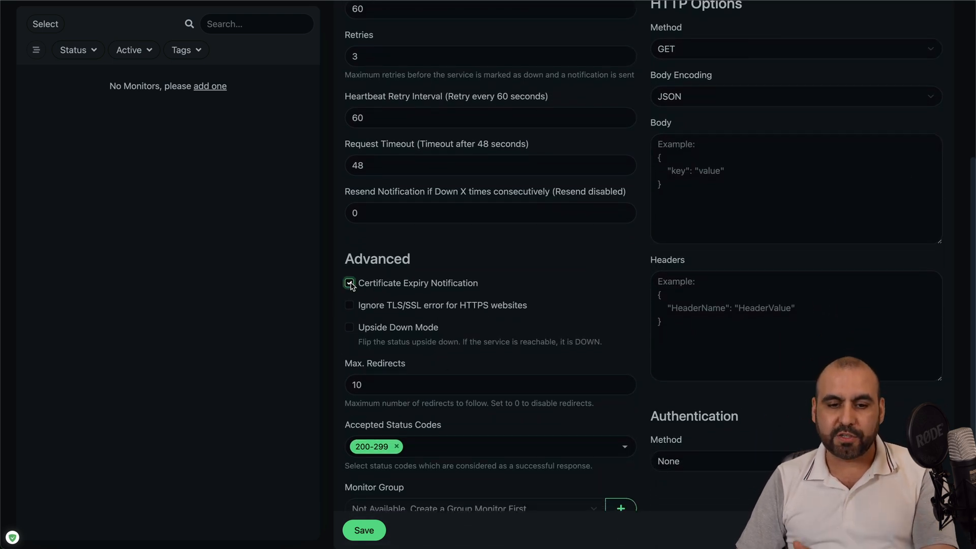
pyautogui.click(350, 283)
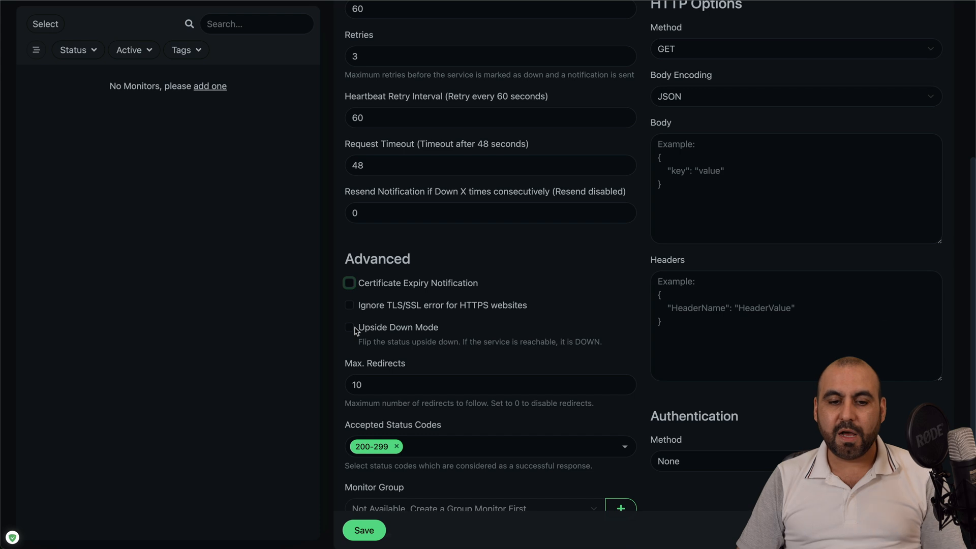
pyautogui.scroll(-3)
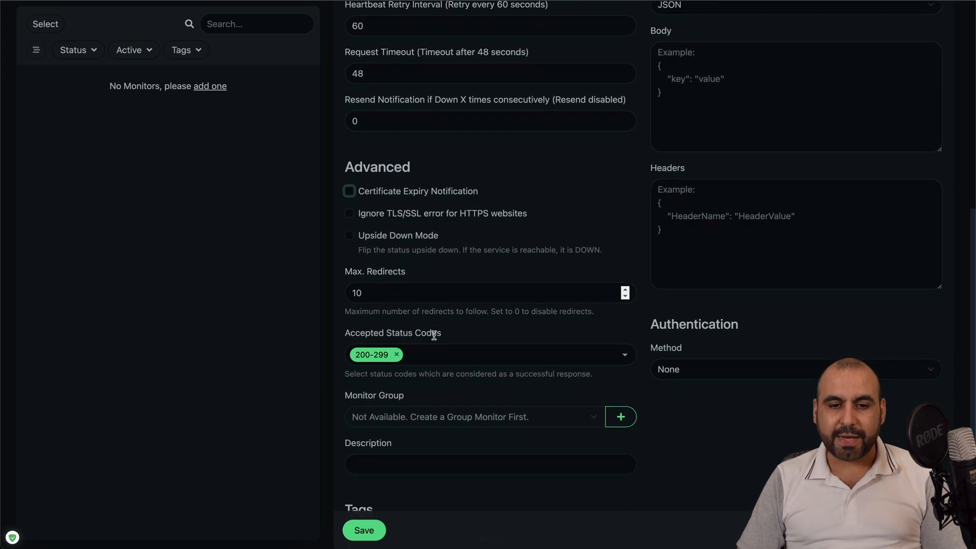
pyautogui.scroll(3)
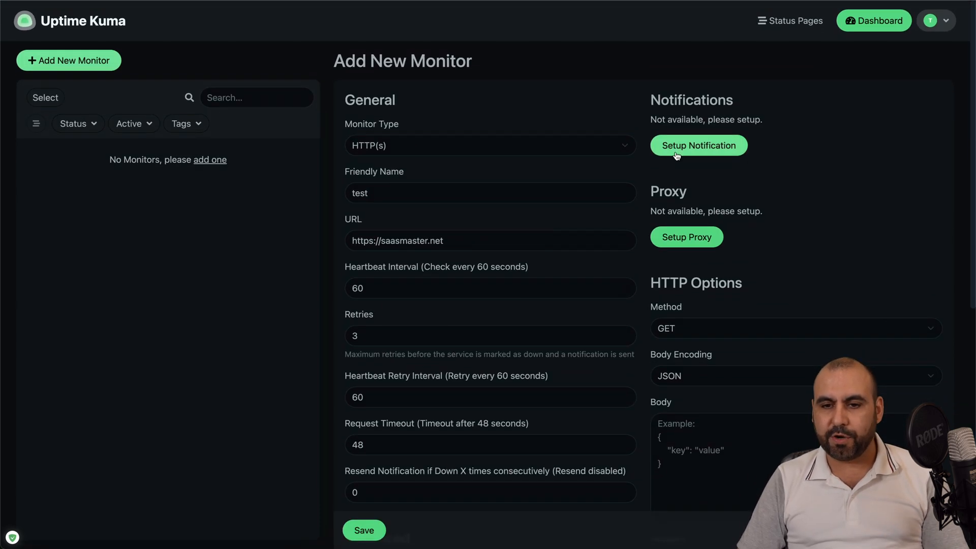
pyautogui.click(698, 146)
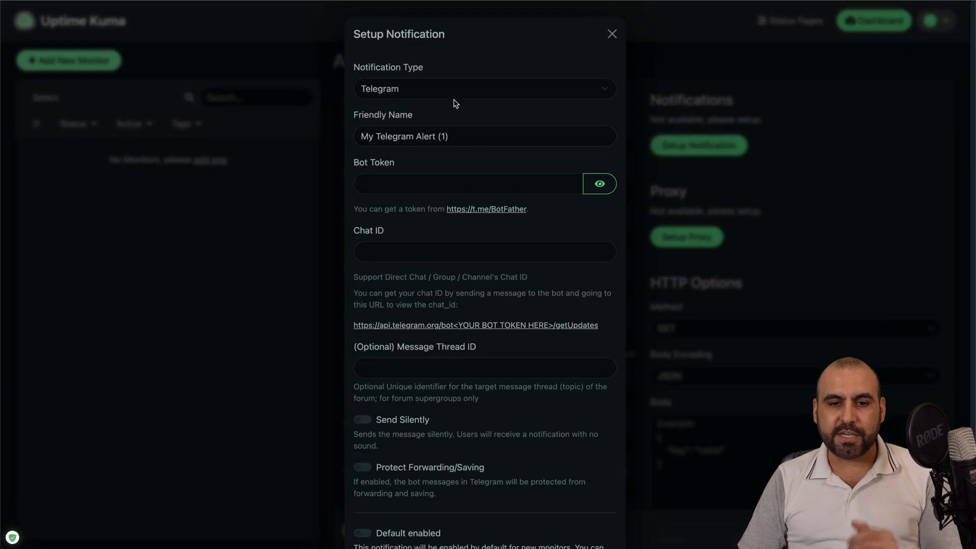
pyautogui.click(485, 88)
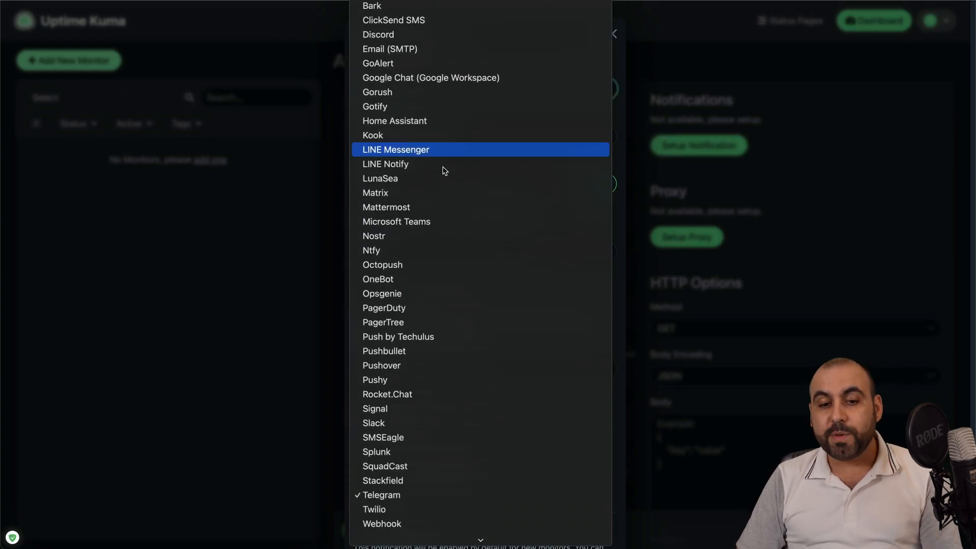
pyautogui.moveTo(431, 414)
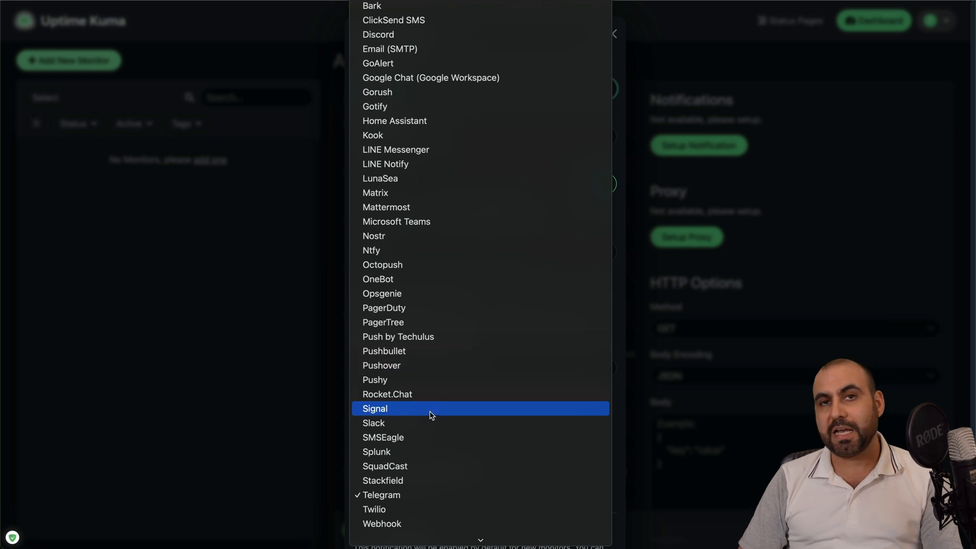
pyautogui.moveTo(443, 67)
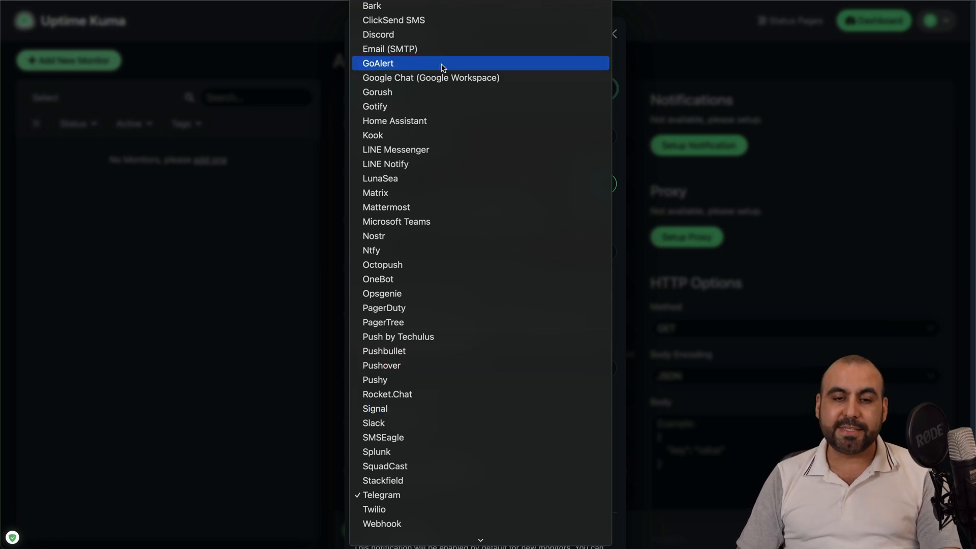
pyautogui.moveTo(448, 110)
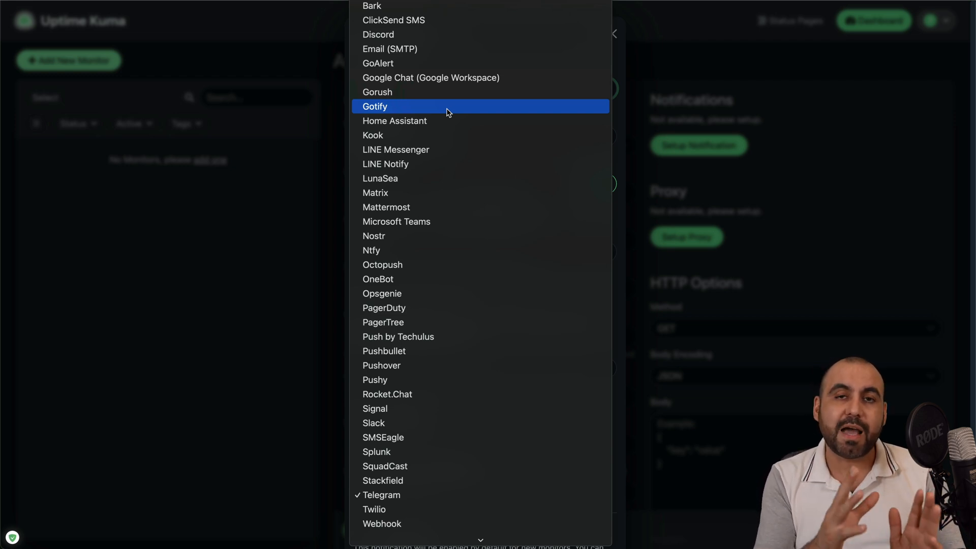
pyautogui.moveTo(438, 250)
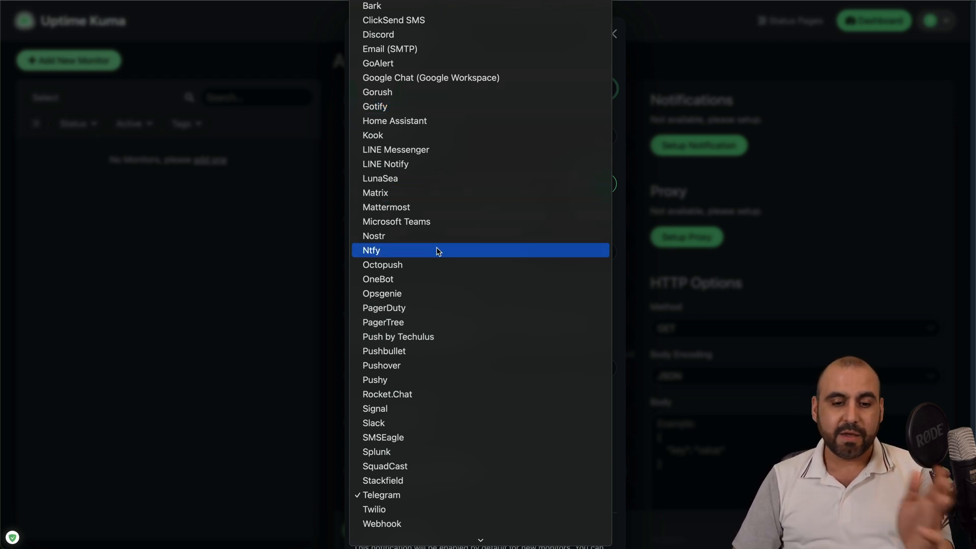
pyautogui.moveTo(429, 236)
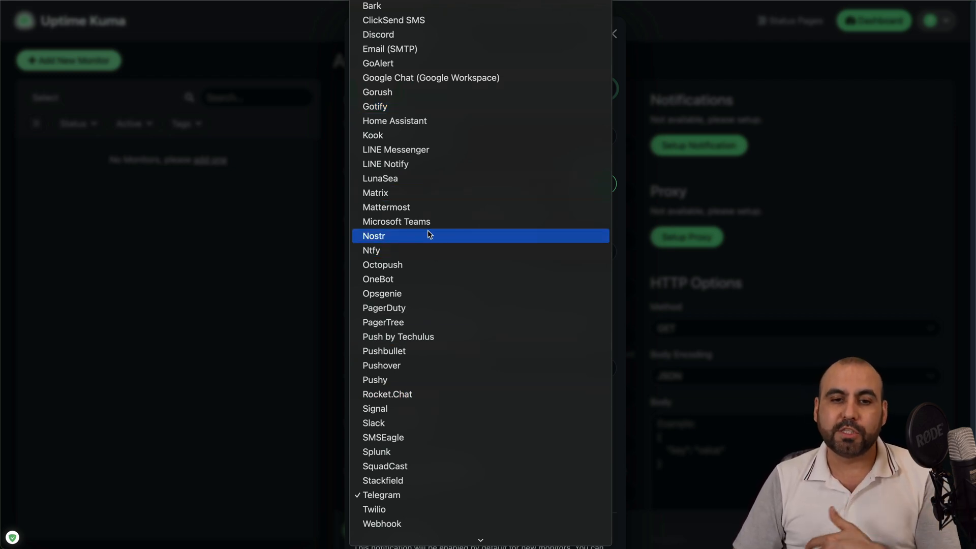
pyautogui.moveTo(382, 49)
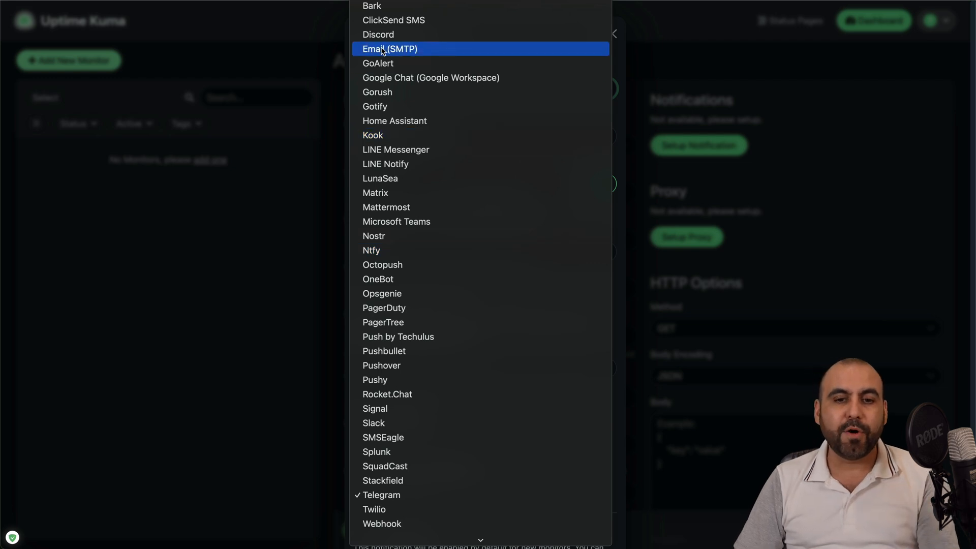
pyautogui.moveTo(433, 51)
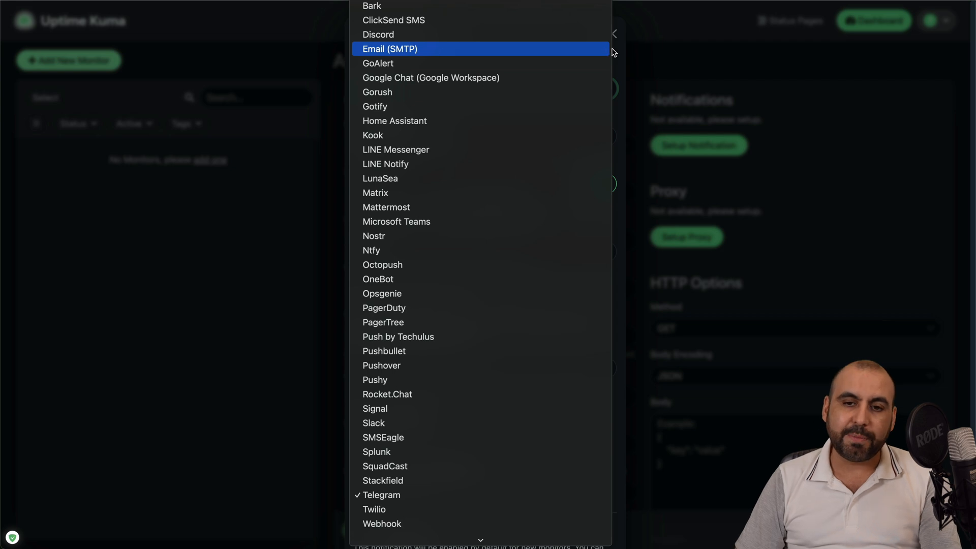
pyautogui.click(381, 495)
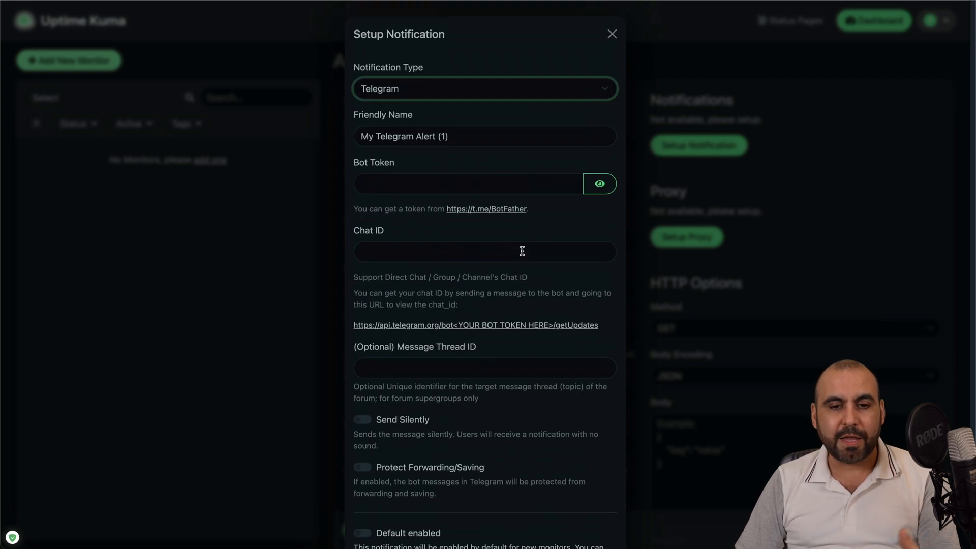
pyautogui.click(611, 34)
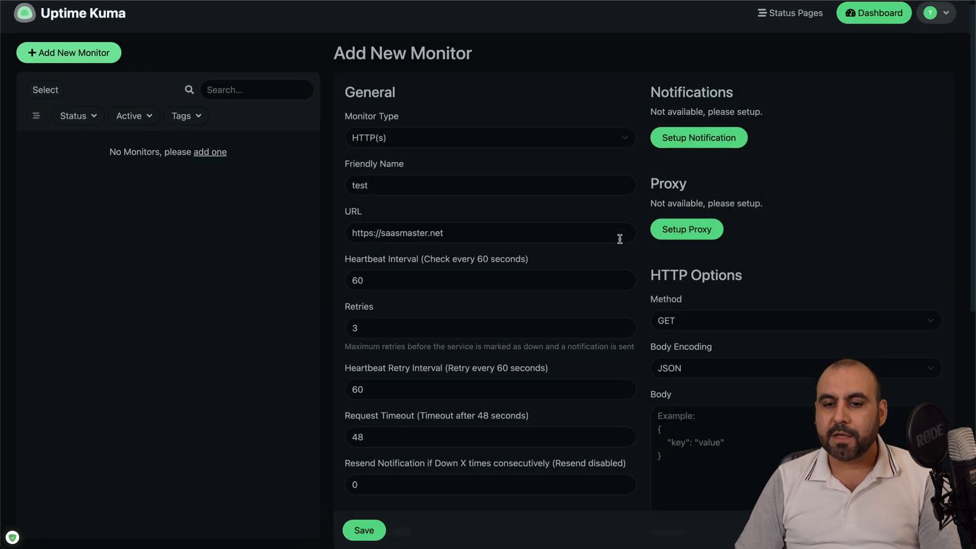
pyautogui.scroll(-3)
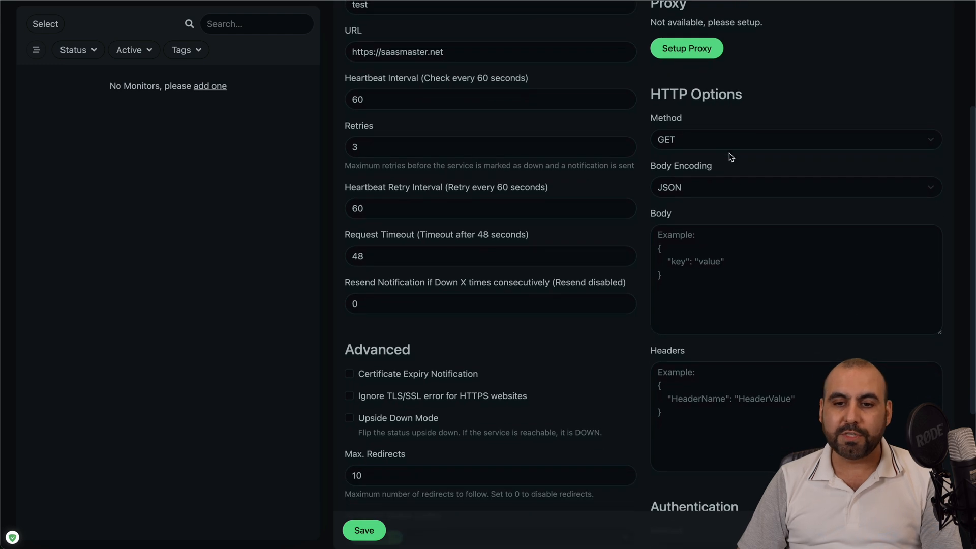
pyautogui.moveTo(715, 152)
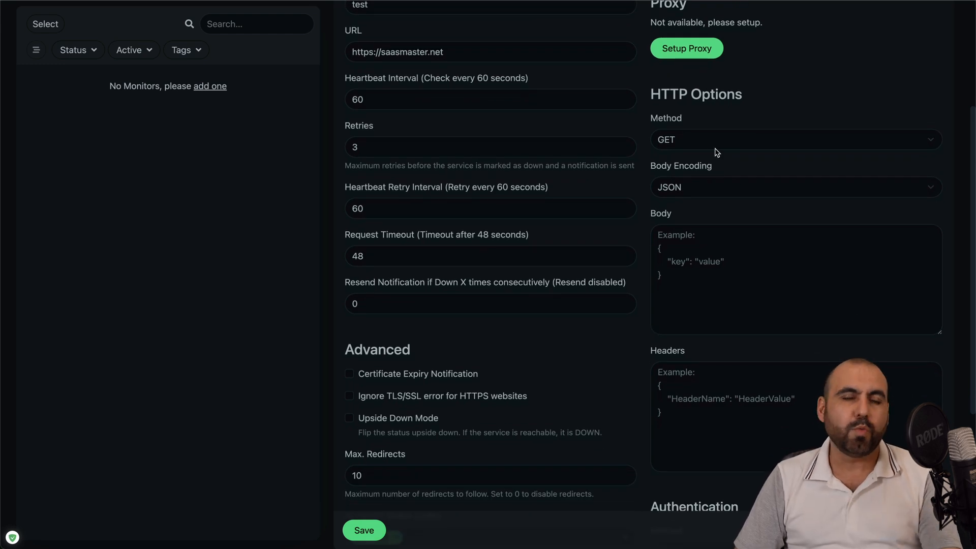
pyautogui.scroll(-3)
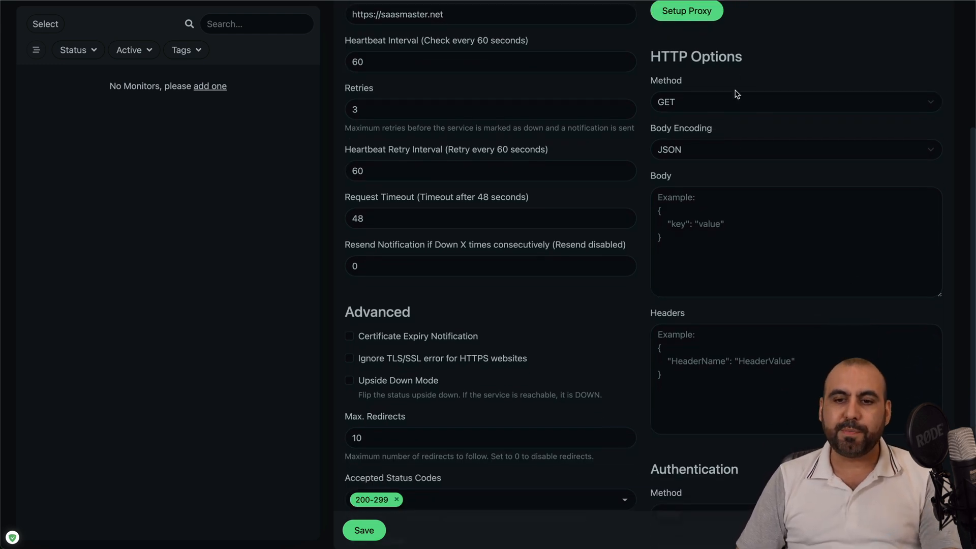
pyautogui.click(796, 102)
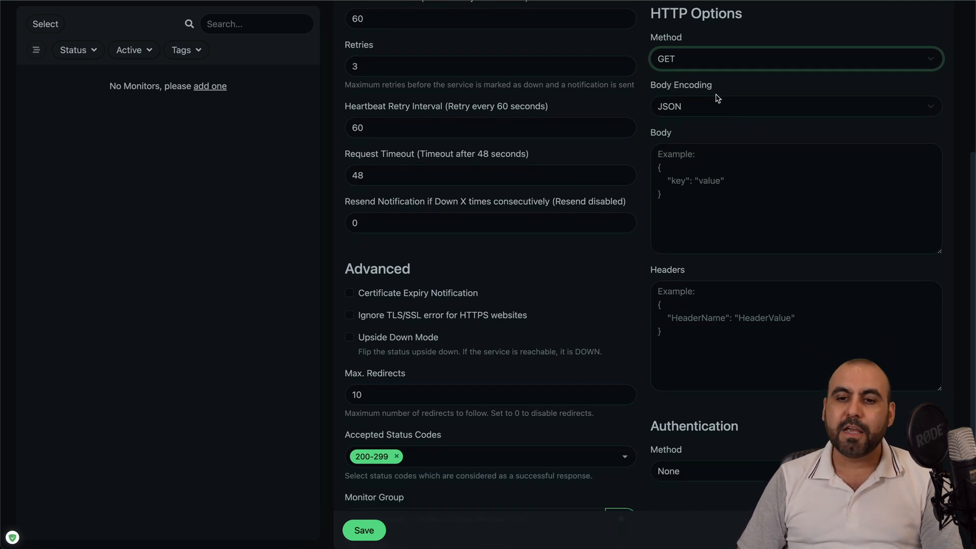
pyautogui.scroll(-3)
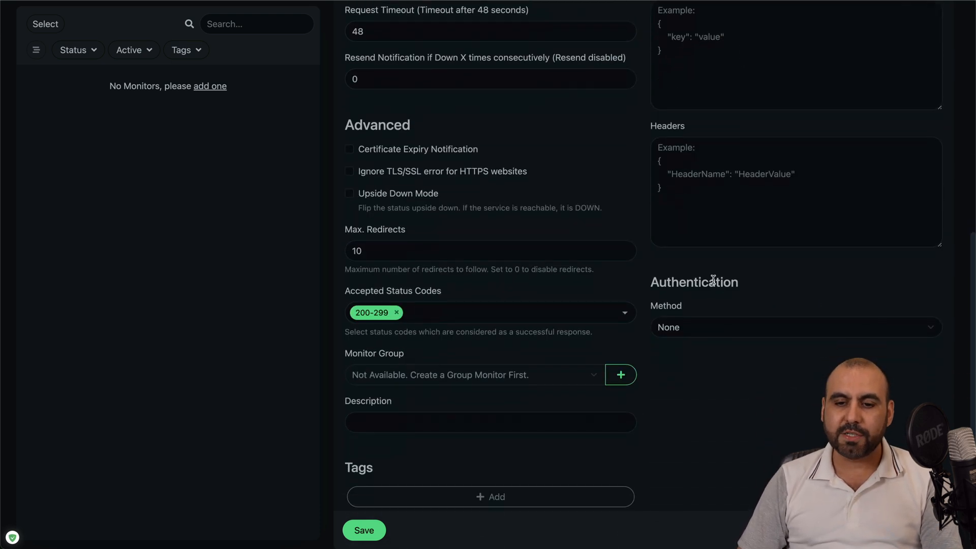
pyautogui.scroll(-3)
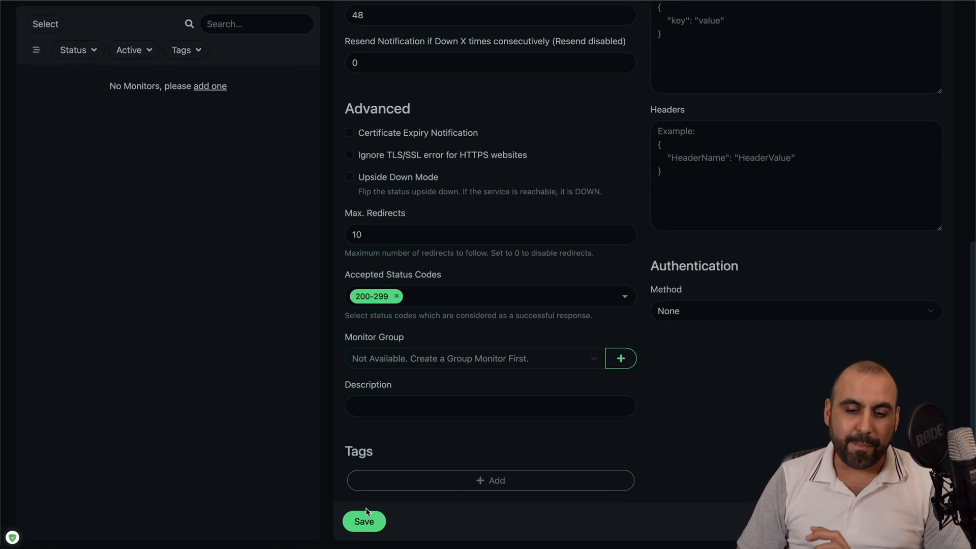
pyautogui.click(491, 406)
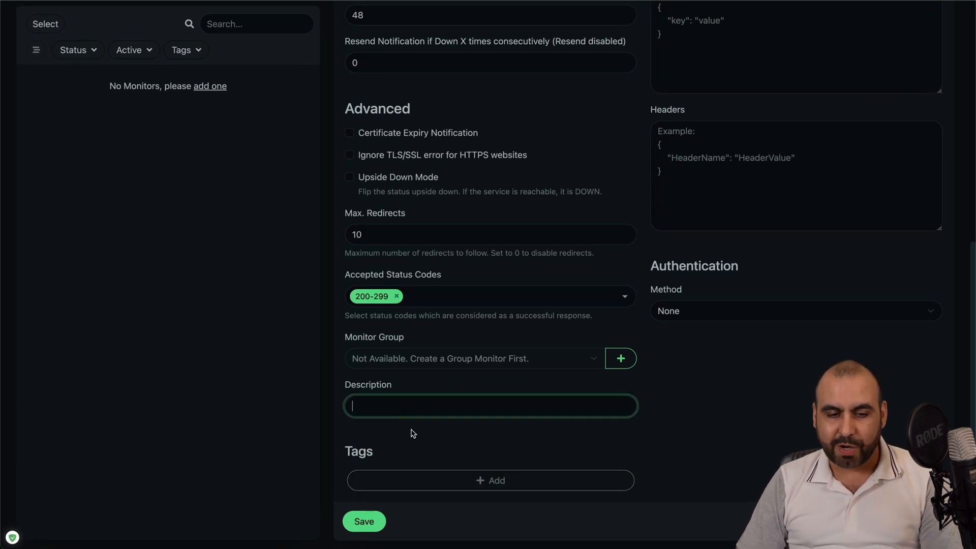
pyautogui.scroll(3)
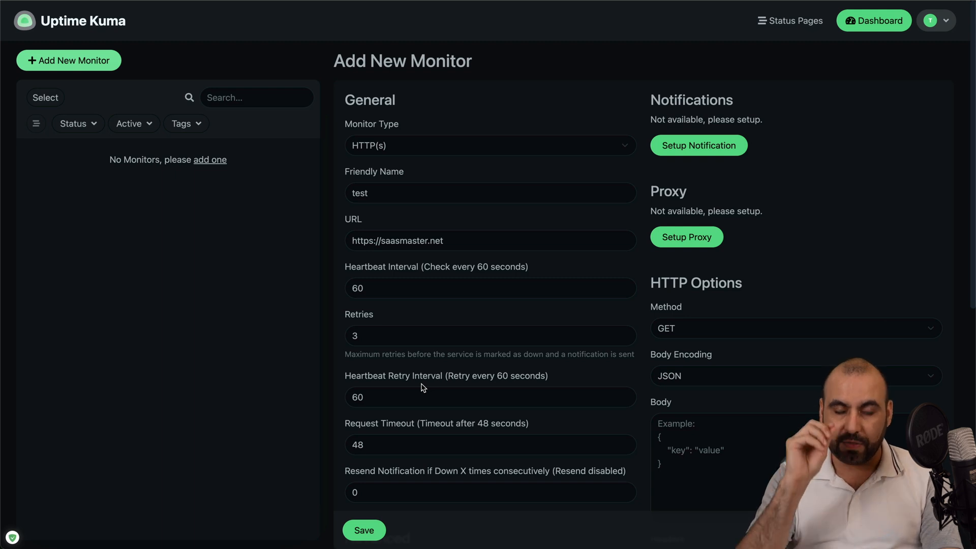
pyautogui.moveTo(515, 128)
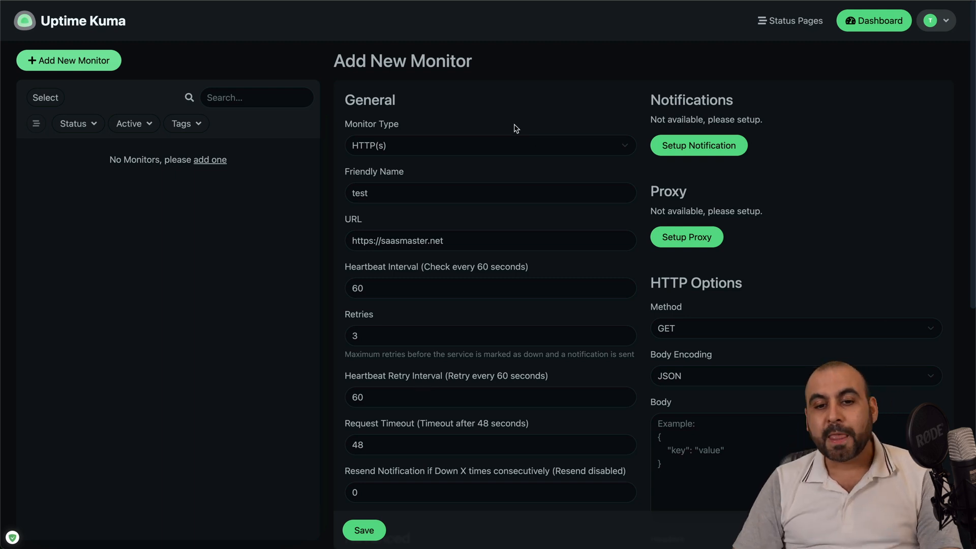
# Step: Change the monitor type to DNS, revealing hostname, resolver 1.1.1.1 and port 53 fields
pyautogui.click(491, 145)
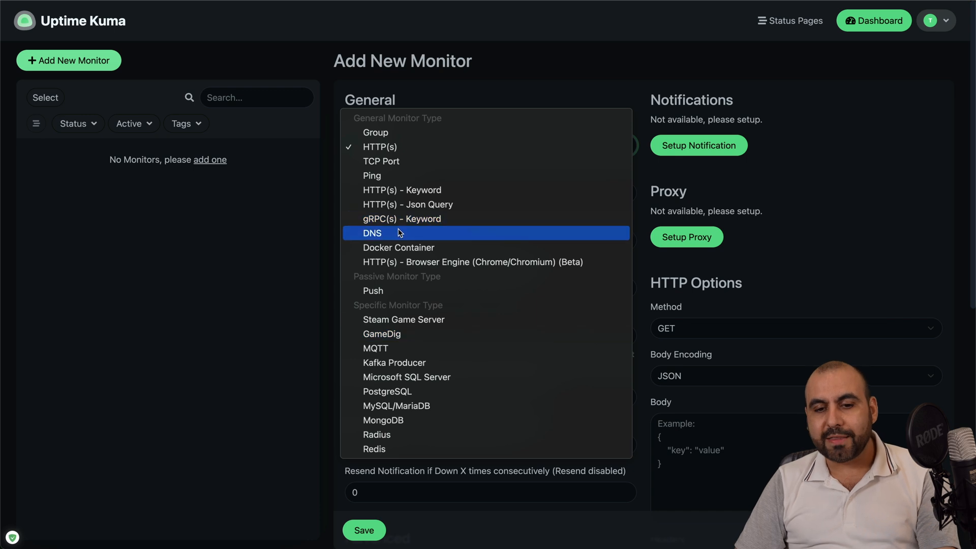
pyautogui.click(372, 233)
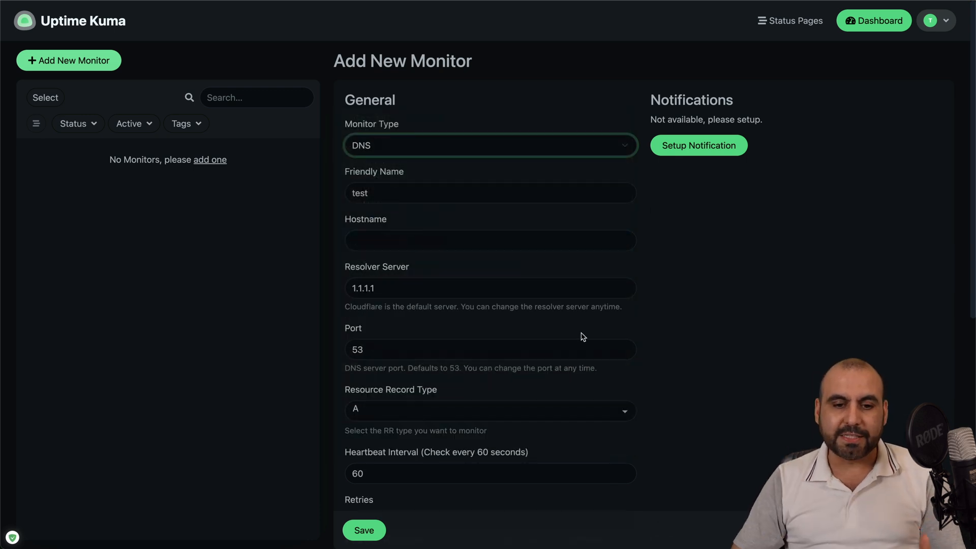
pyautogui.scroll(-3)
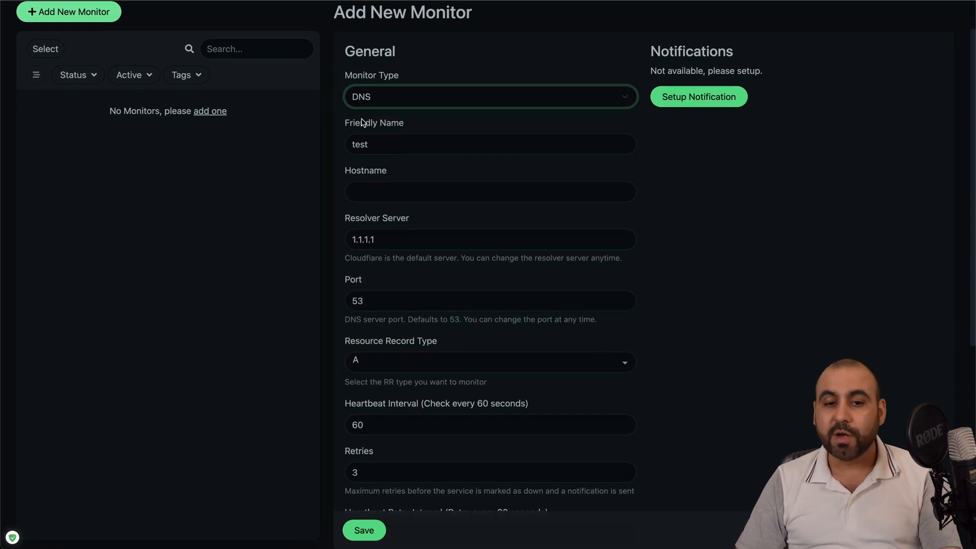
pyautogui.moveTo(449, 230)
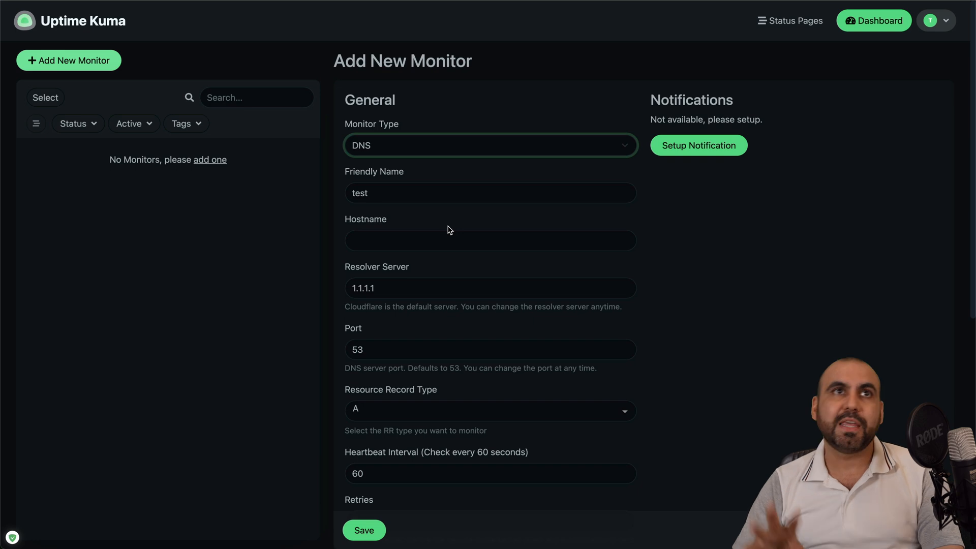
pyautogui.moveTo(563, 222)
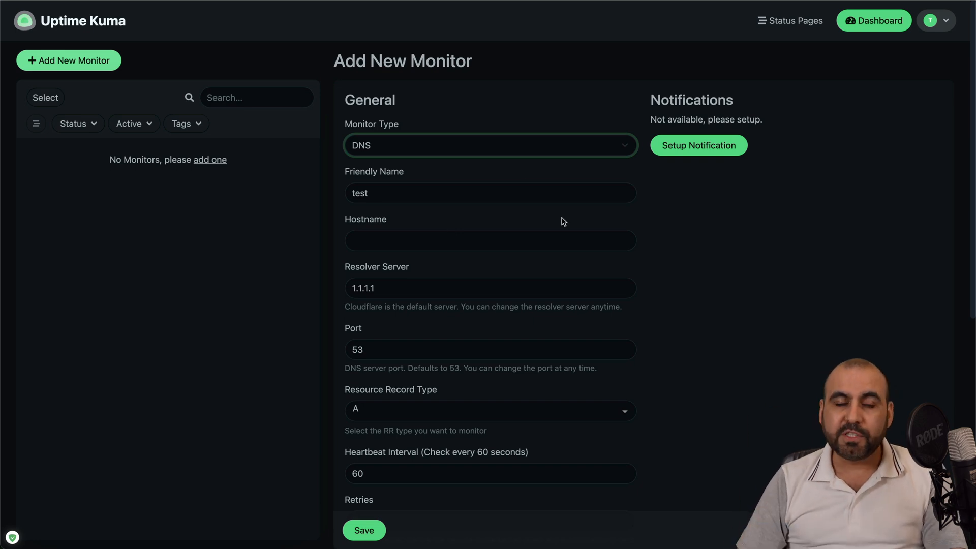
pyautogui.moveTo(697, 239)
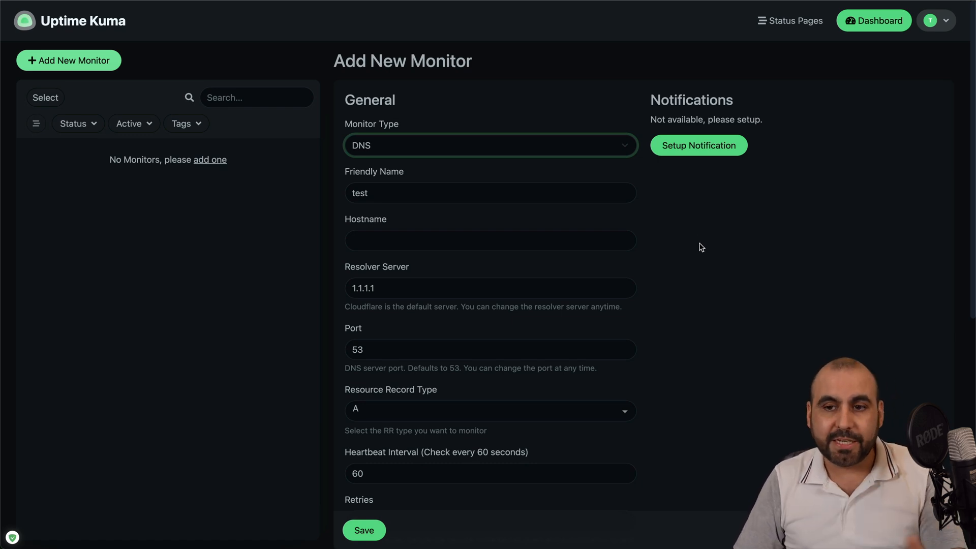
pyautogui.moveTo(816, 122)
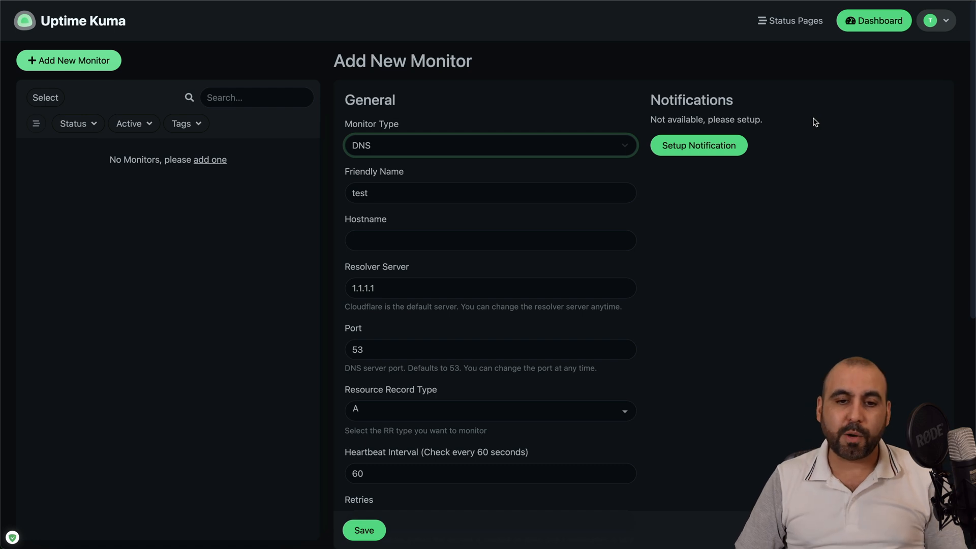
# Step: Create a new status page named 'test' with slug test and proceed to its editor
pyautogui.click(796, 20)
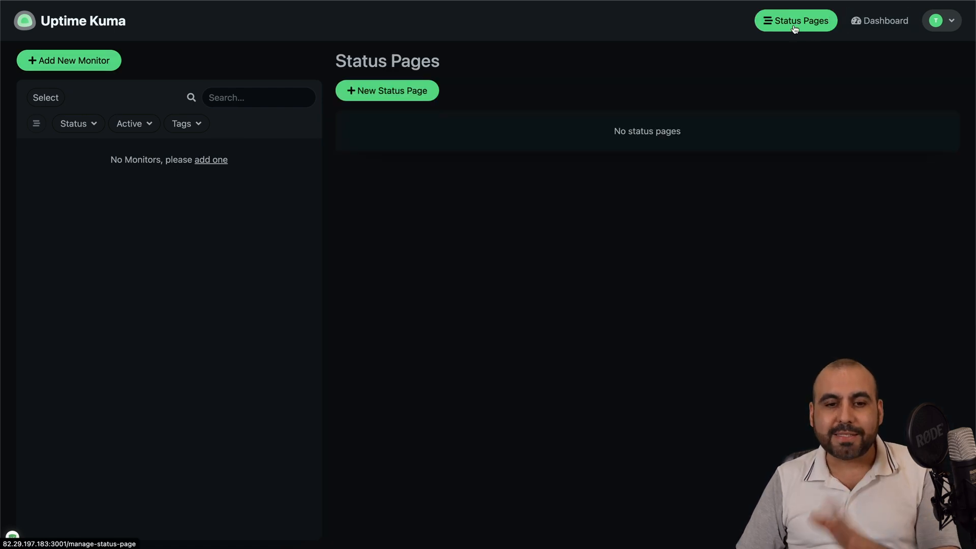
pyautogui.click(387, 90)
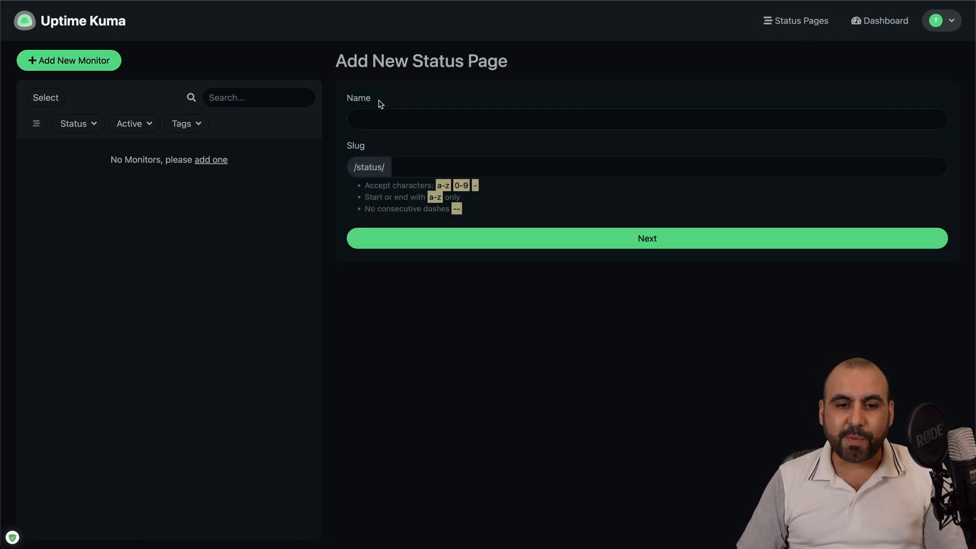
pyautogui.write('test')
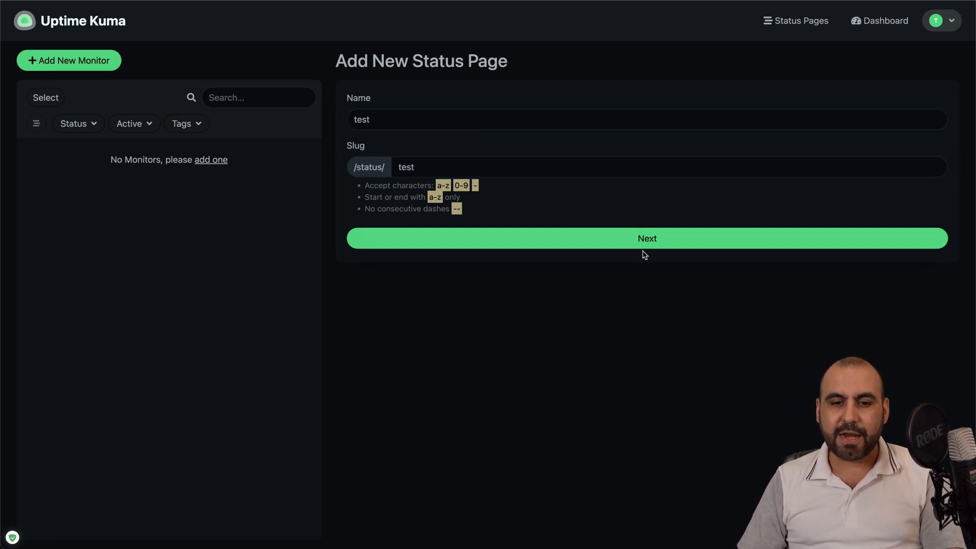
pyautogui.click(647, 238)
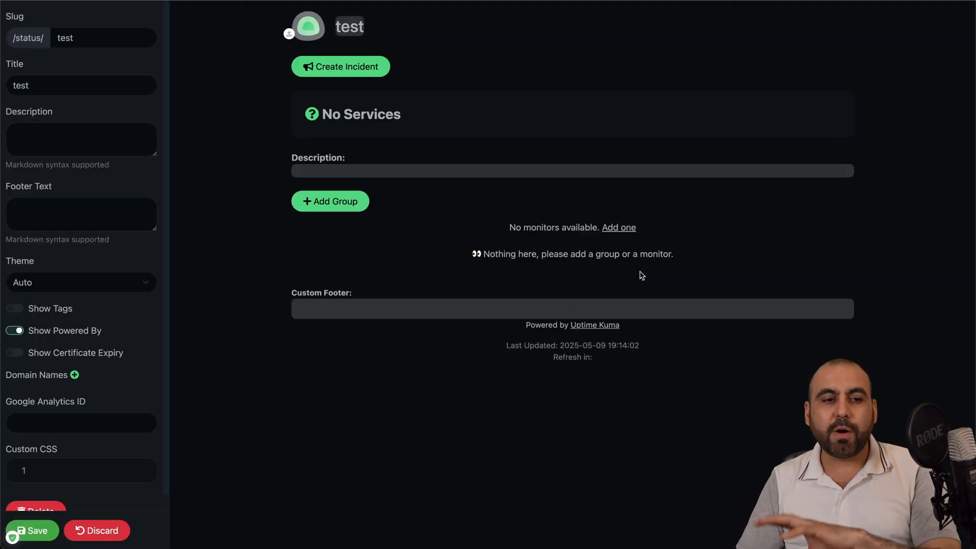
# Step: Enter 'body {' into the status page's Custom CSS box
pyautogui.write('body {')
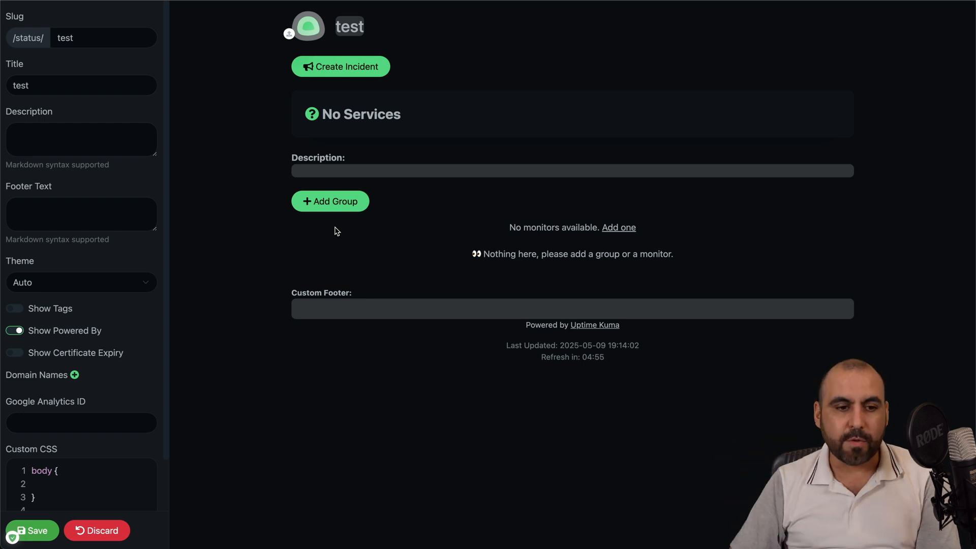
pyautogui.scroll(-3)
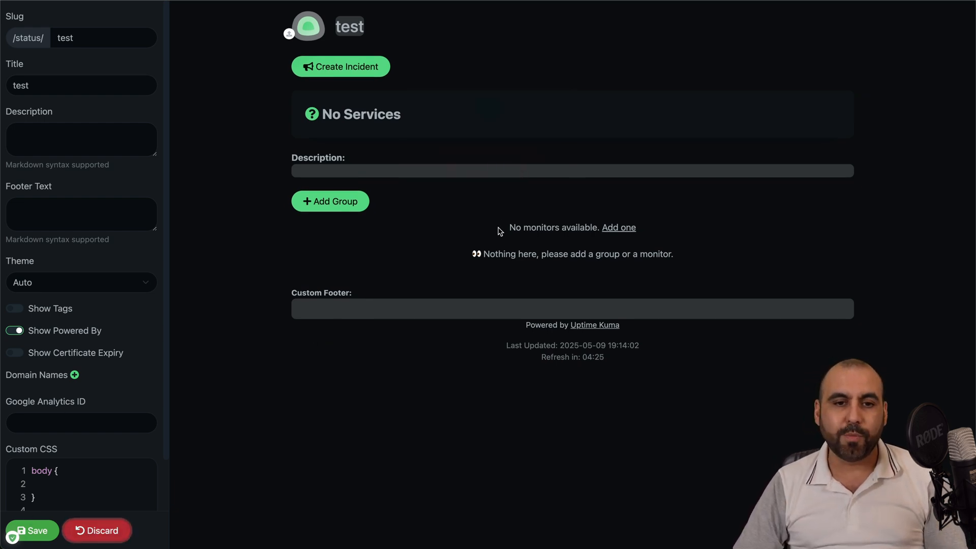
# Step: Discard the unsaved edits and return to the Status Pages list showing test at /status/test
pyautogui.click(30, 530)
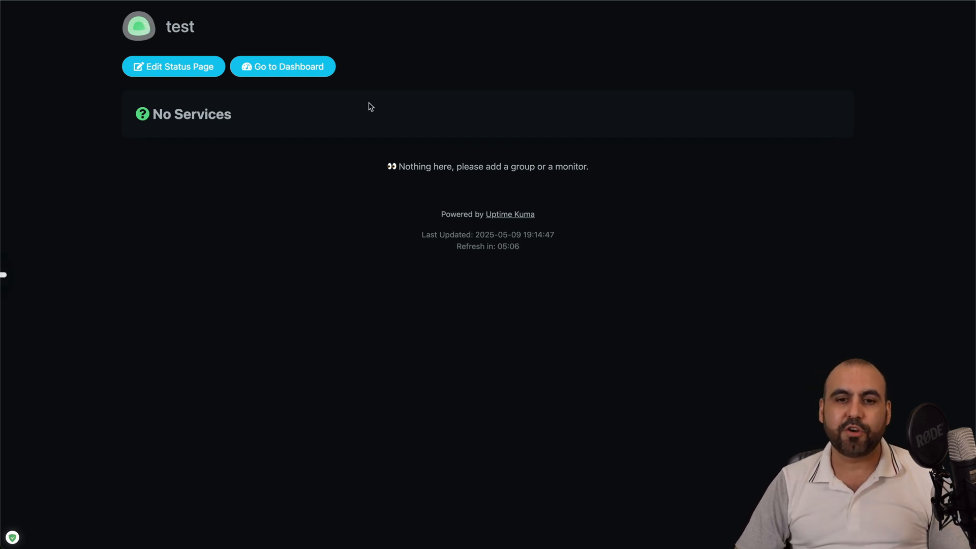
pyautogui.click(283, 67)
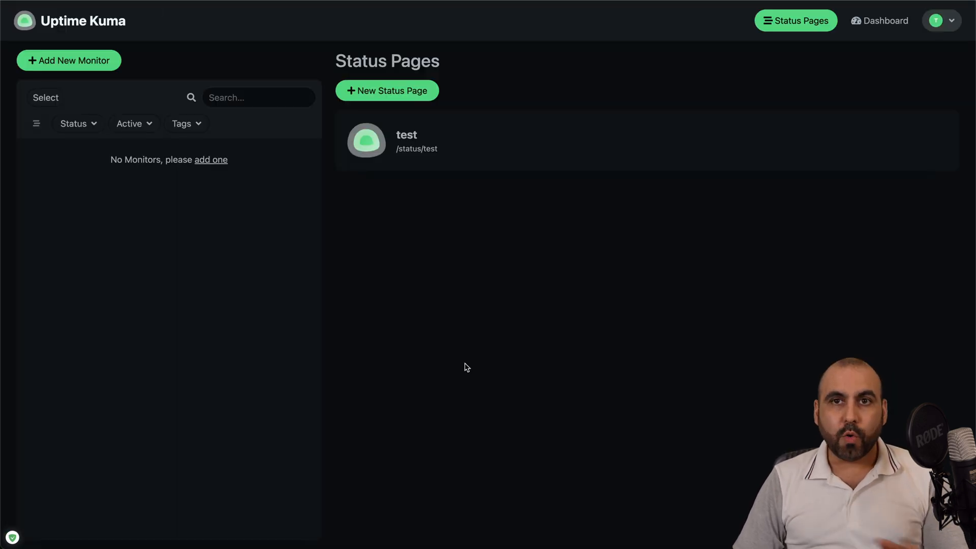